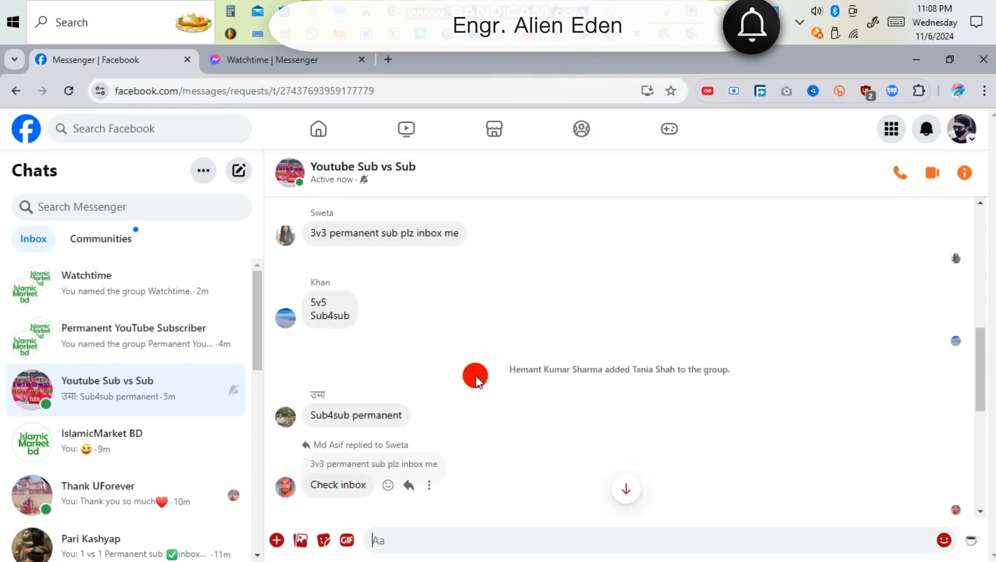
Review the Youtube Sub vs Sub group's admins and return to the chat details panel
scroll(down, 3)
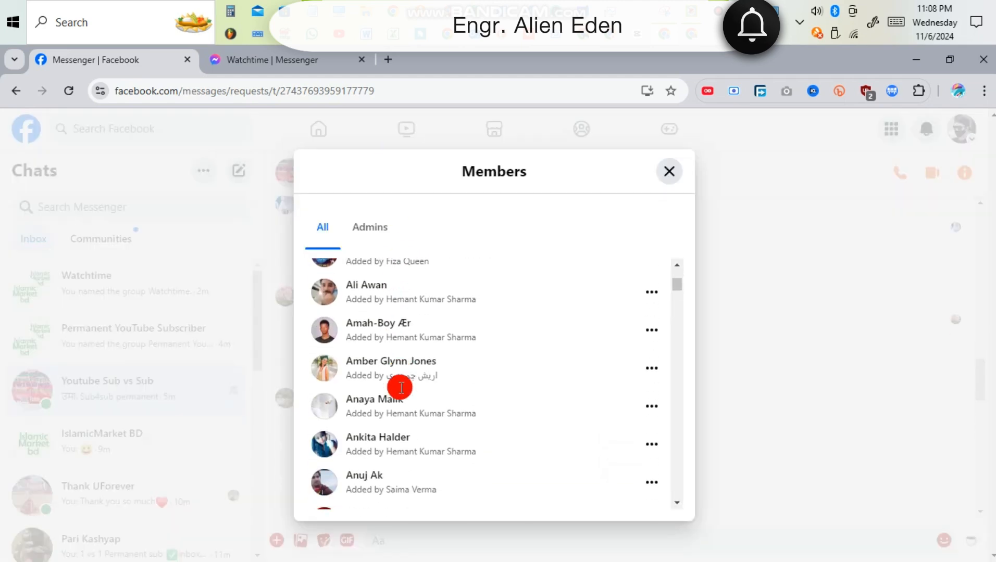
click(368, 227)
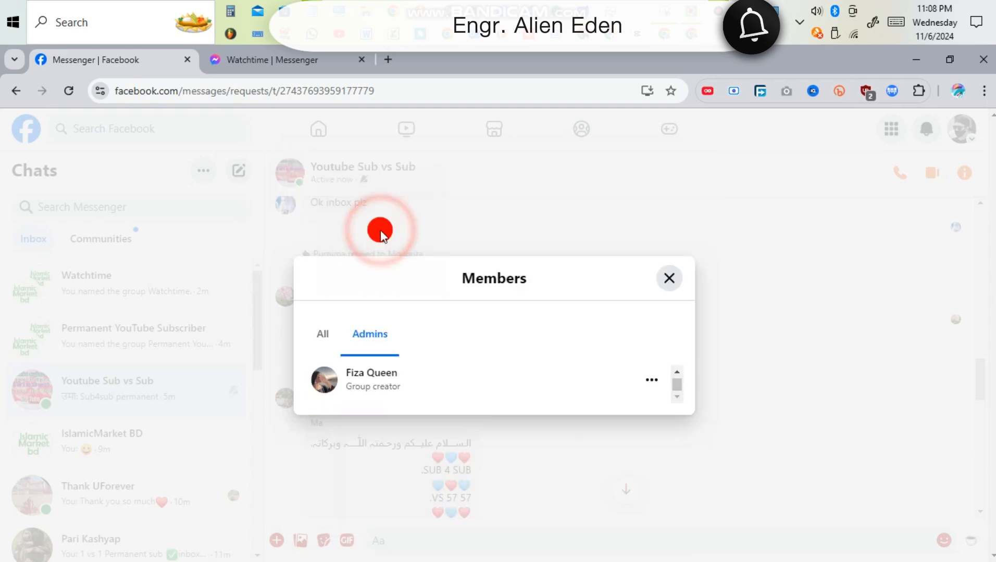
click(669, 278)
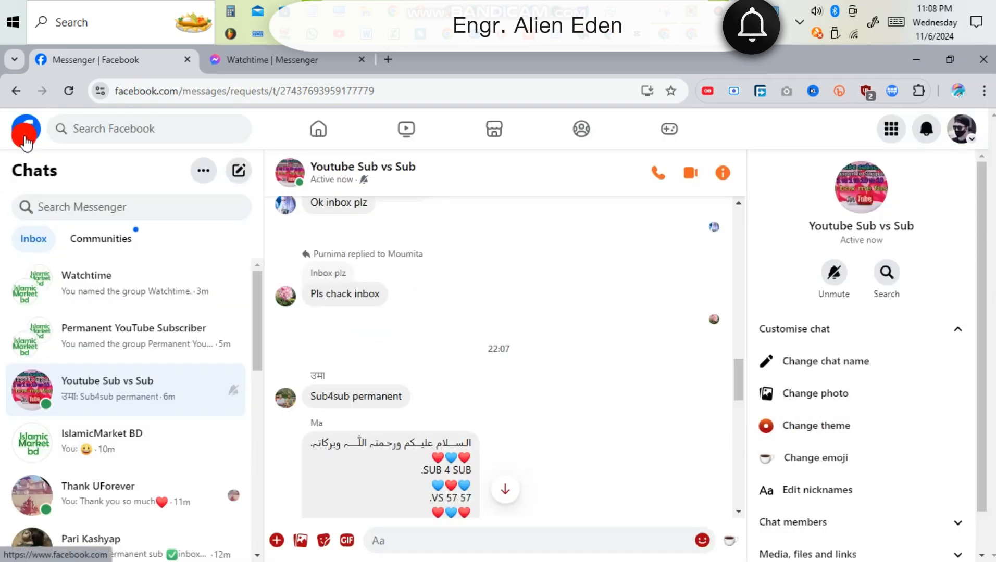
Search 'facebook' on Google in a new tab and go to the Facebook home feed
click(387, 60)
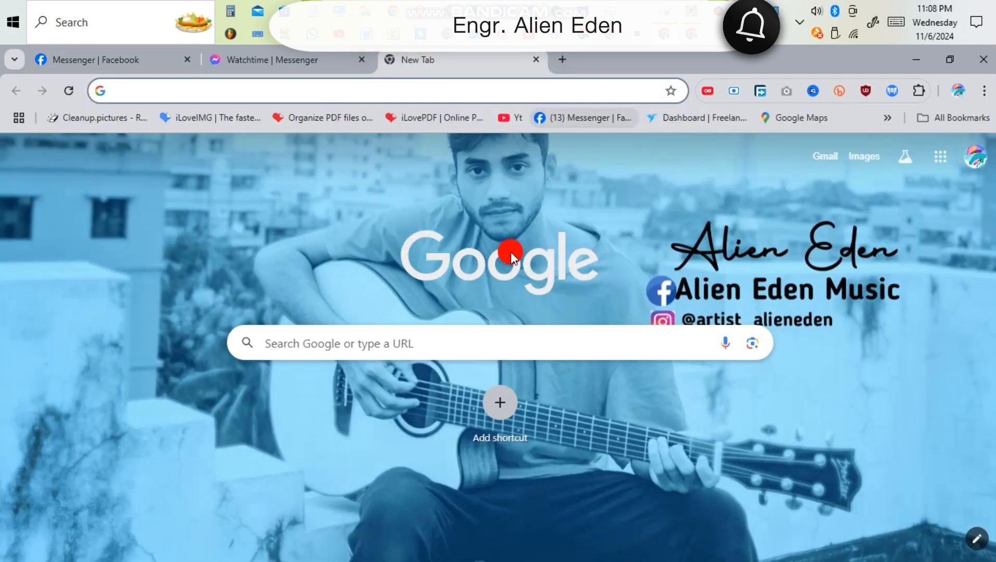
text(facebook)
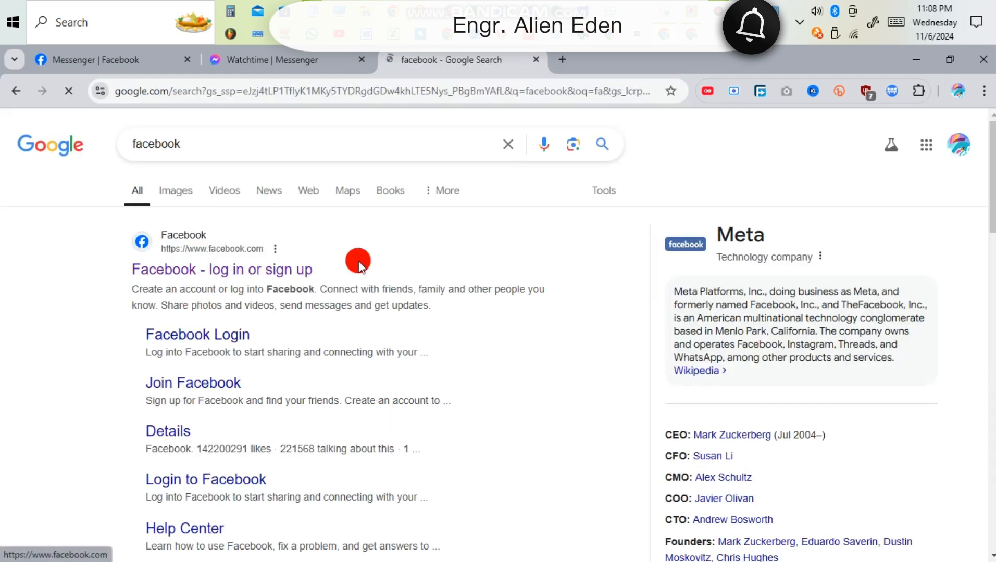
click(223, 269)
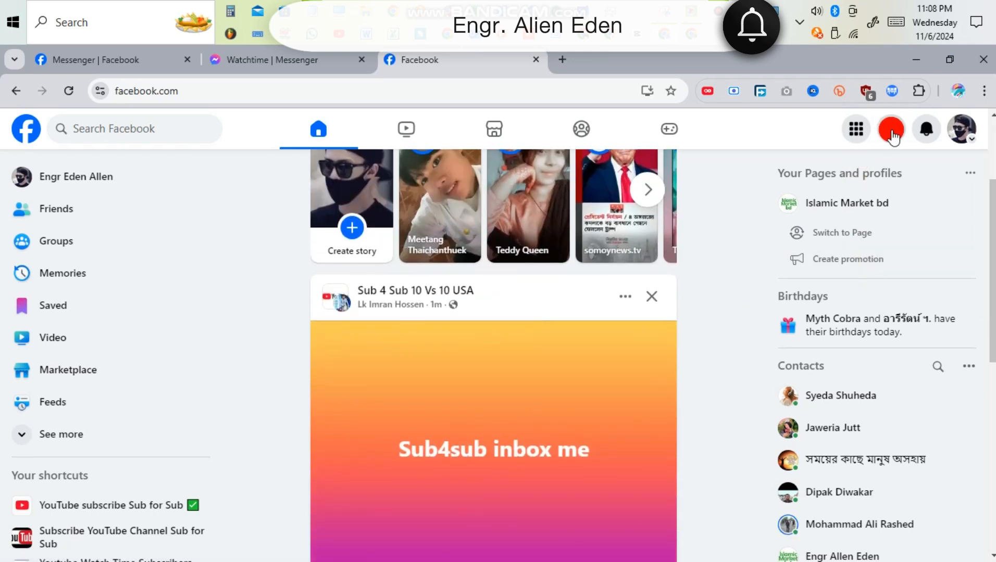
View pending message requests and show them in the full Messenger page
click(890, 128)
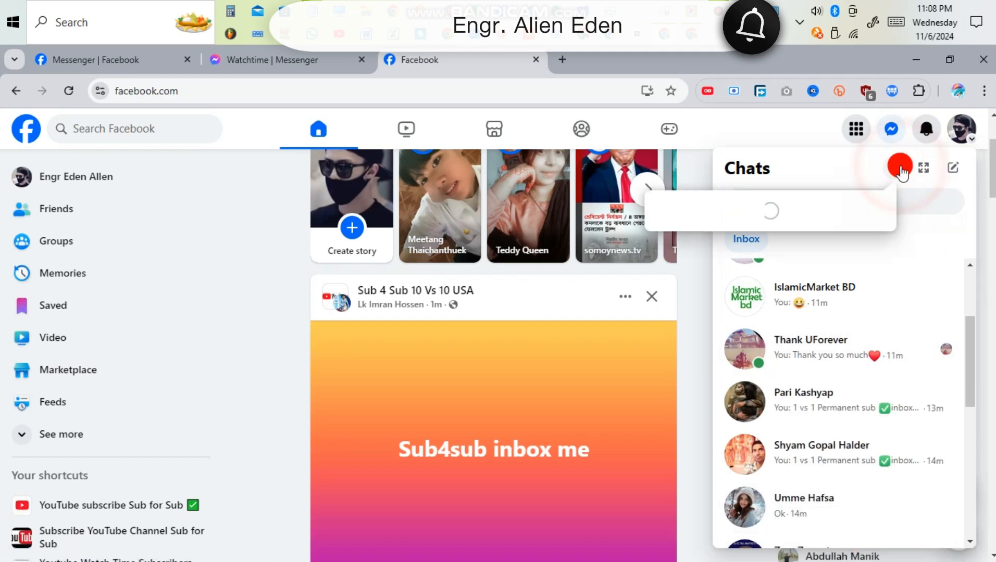
click(893, 167)
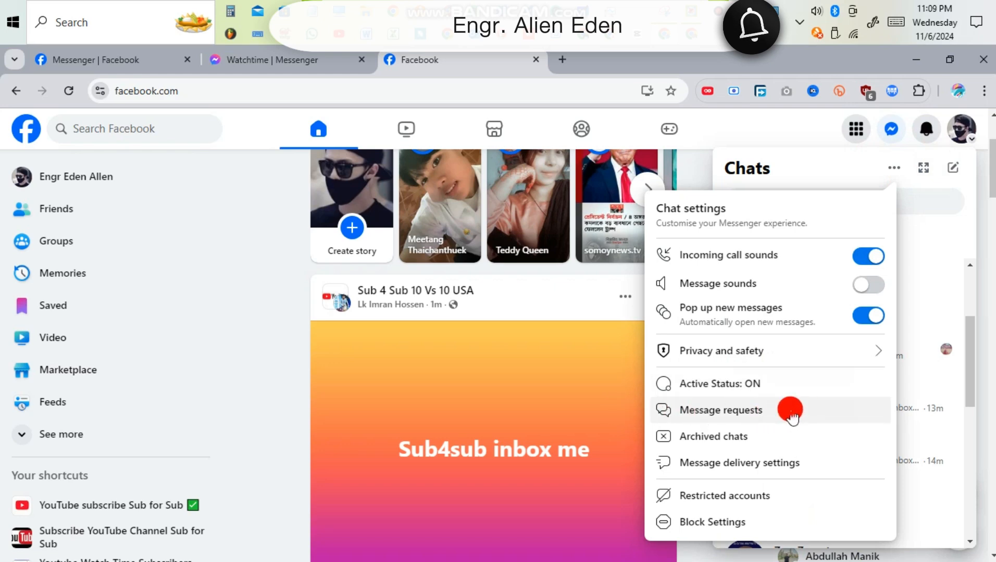
click(721, 410)
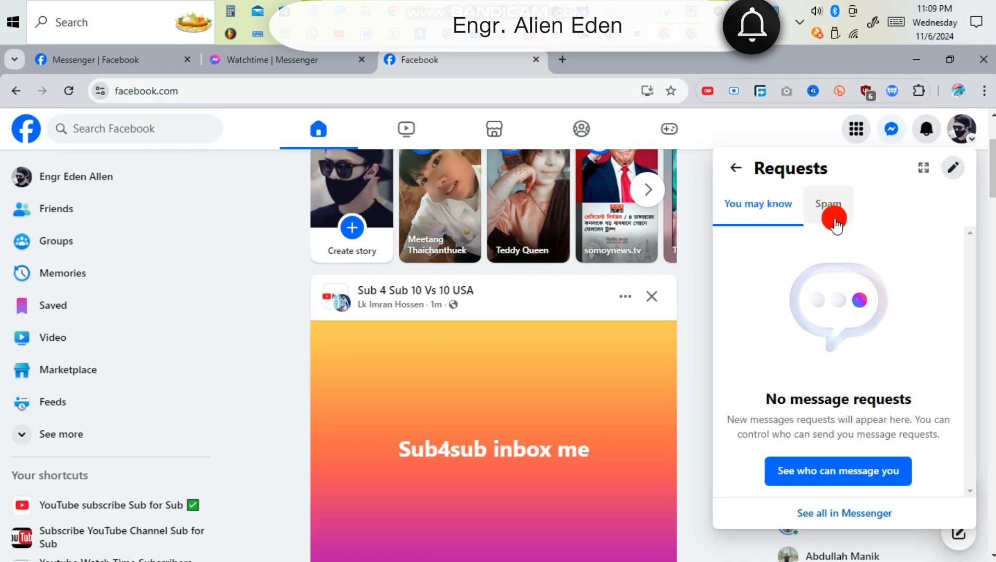
mouse_move(831, 524)
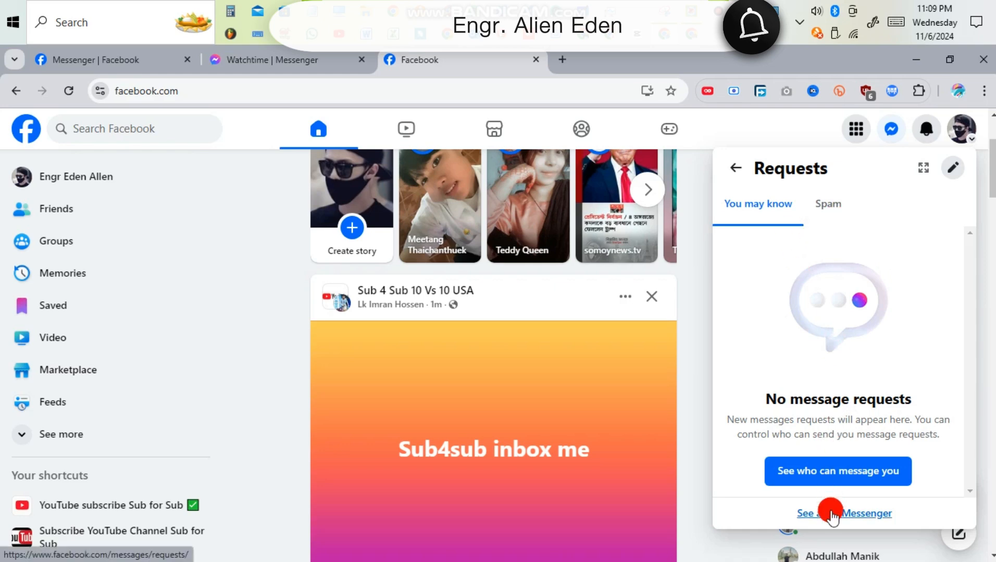
click(844, 513)
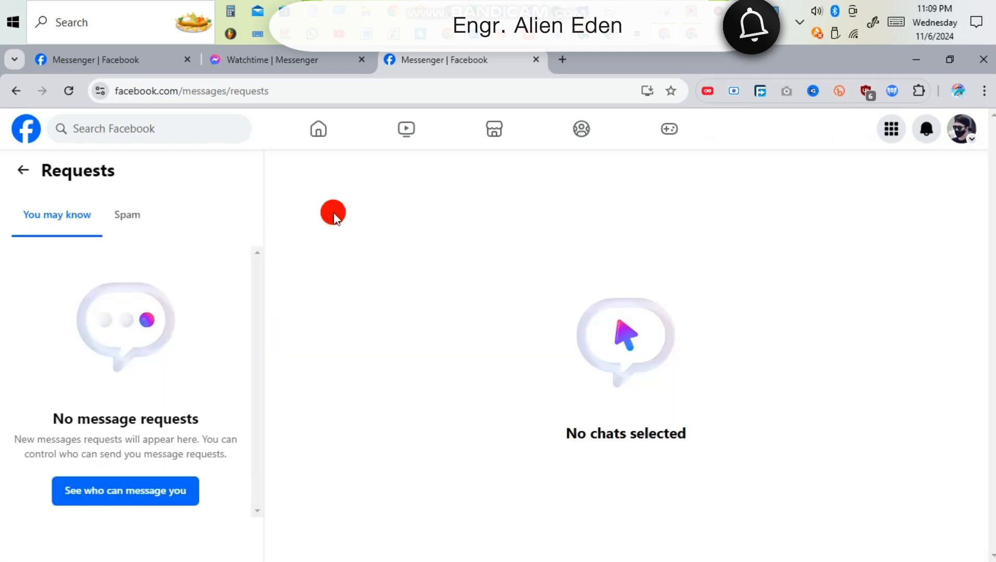
Return to the chats inbox, glance at the Watchtime group, and start composing a new message
click(23, 171)
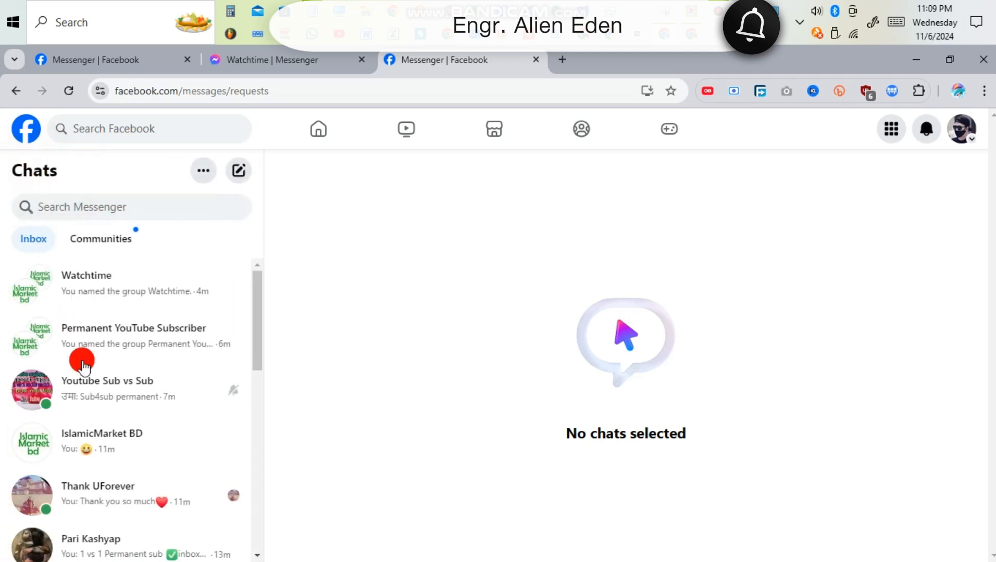
mouse_move(93, 477)
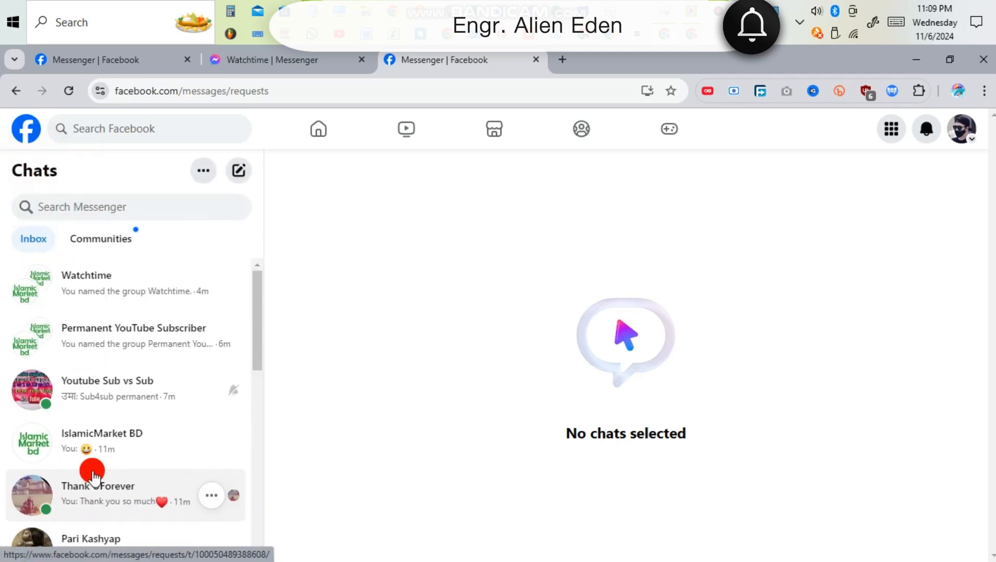
click(109, 389)
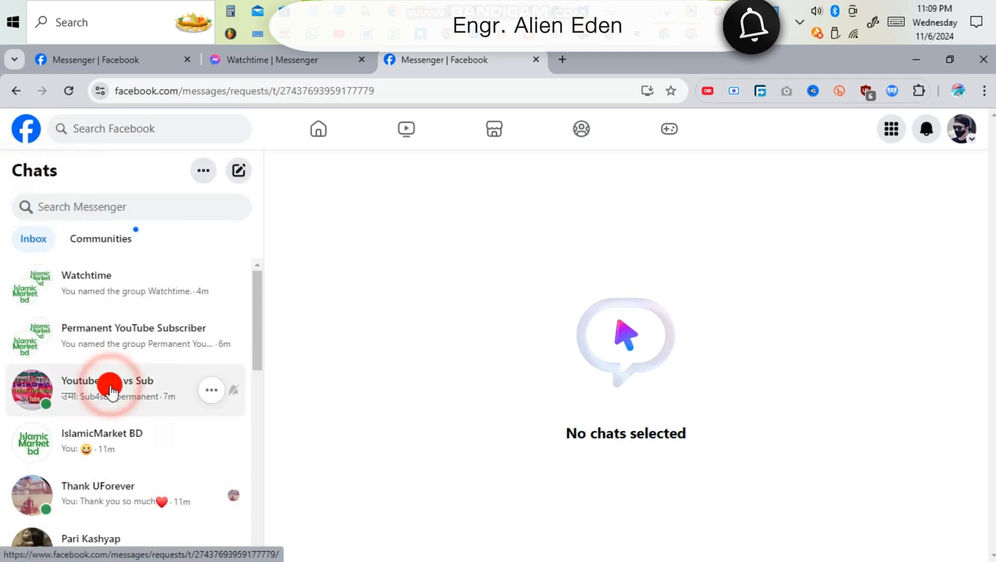
click(109, 390)
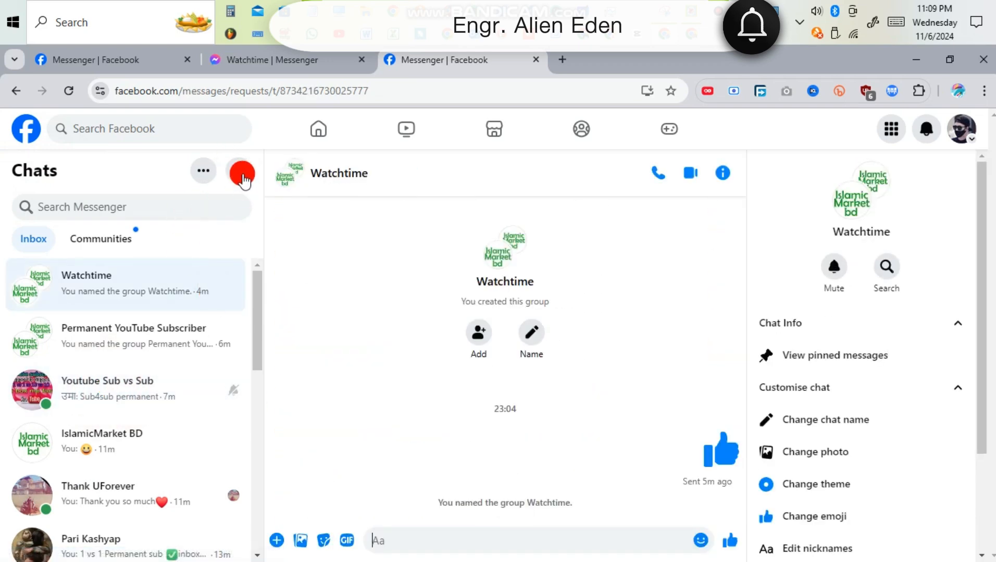
click(240, 171)
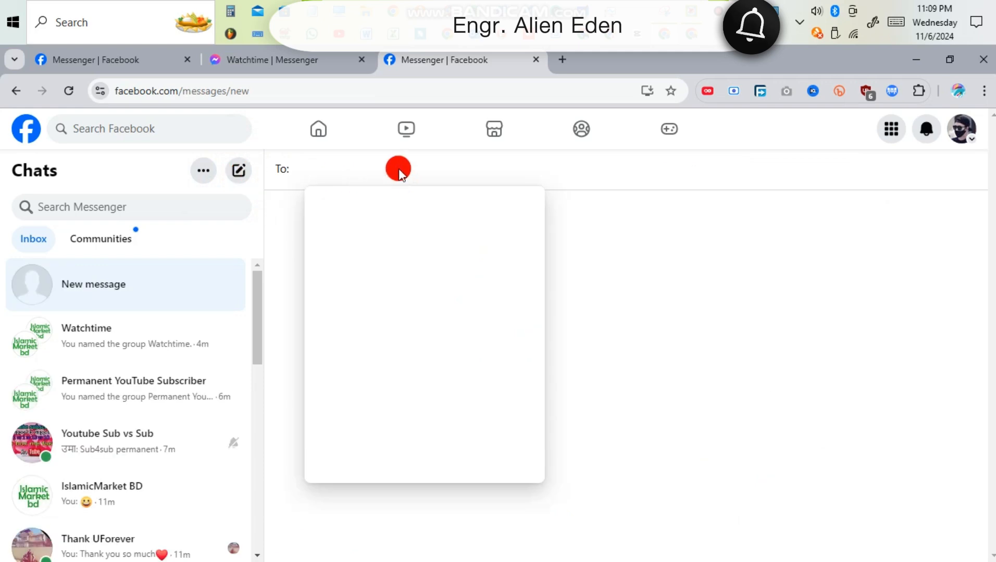
scroll(down, 3)
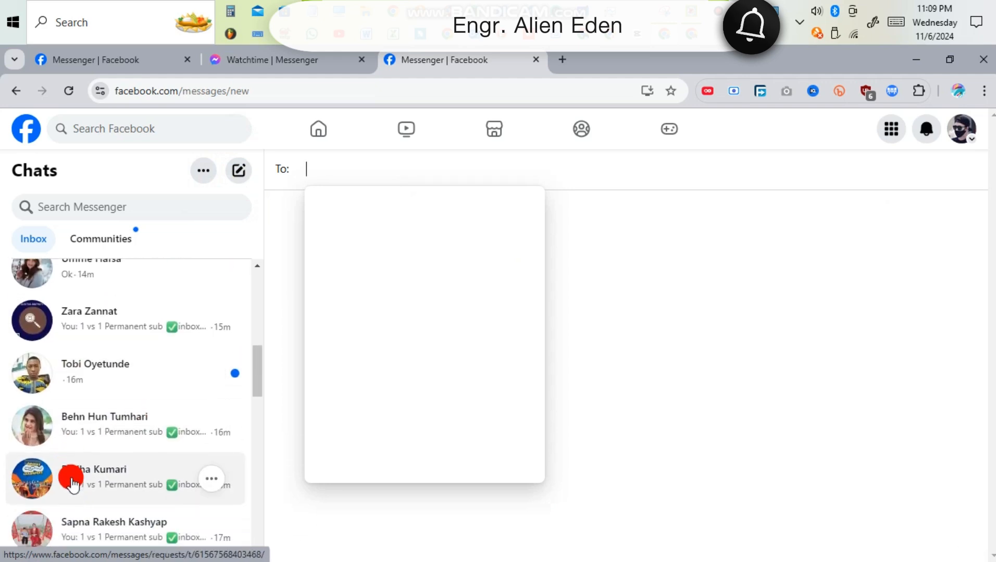
scroll(down, 3)
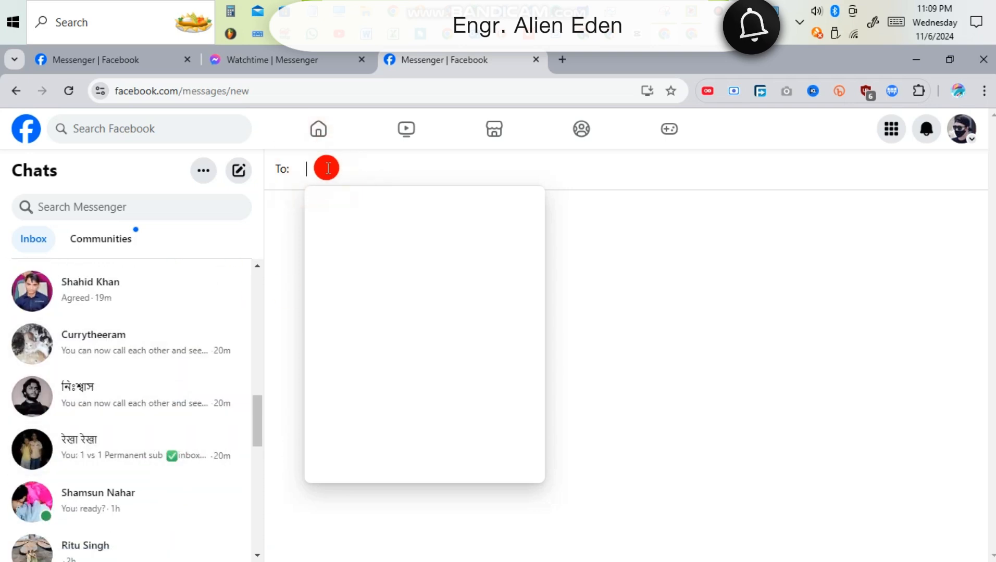
mouse_move(128, 377)
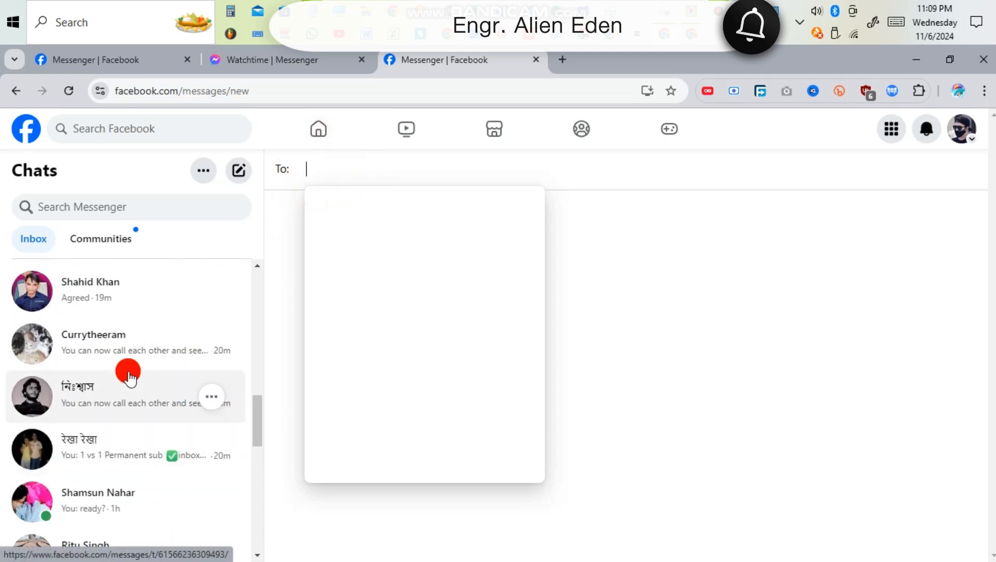
mouse_move(363, 162)
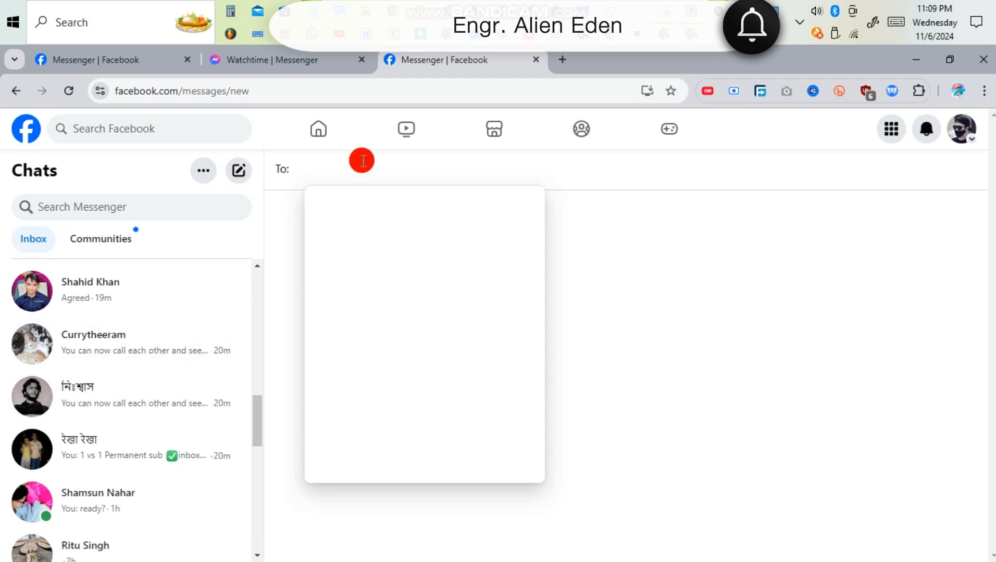
text(a)
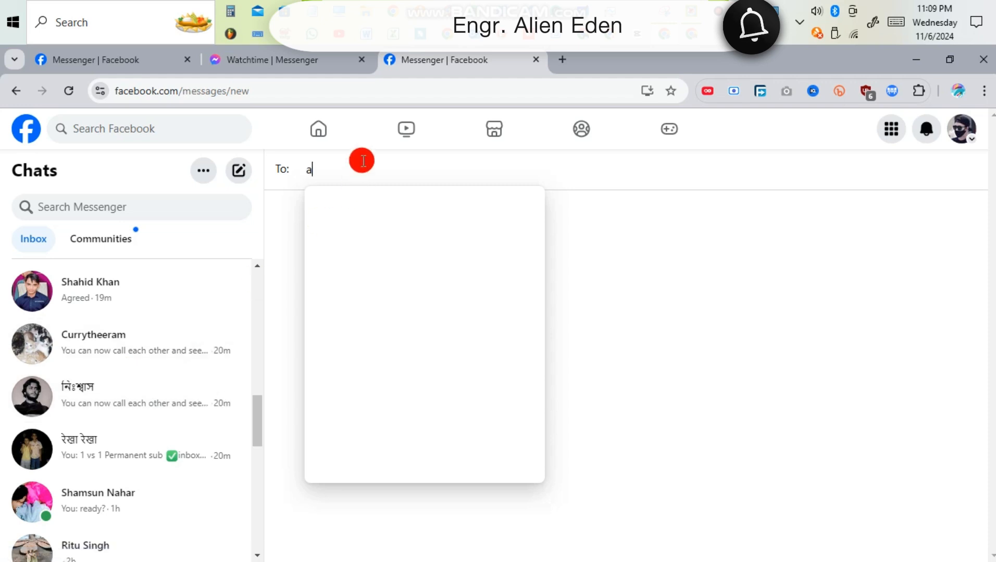
text(llen)
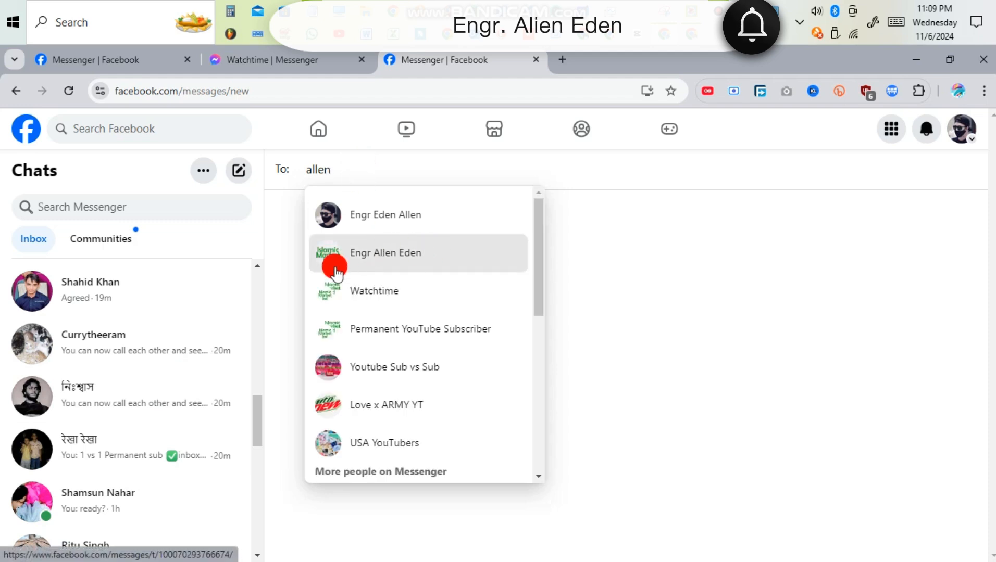
click(385, 253)
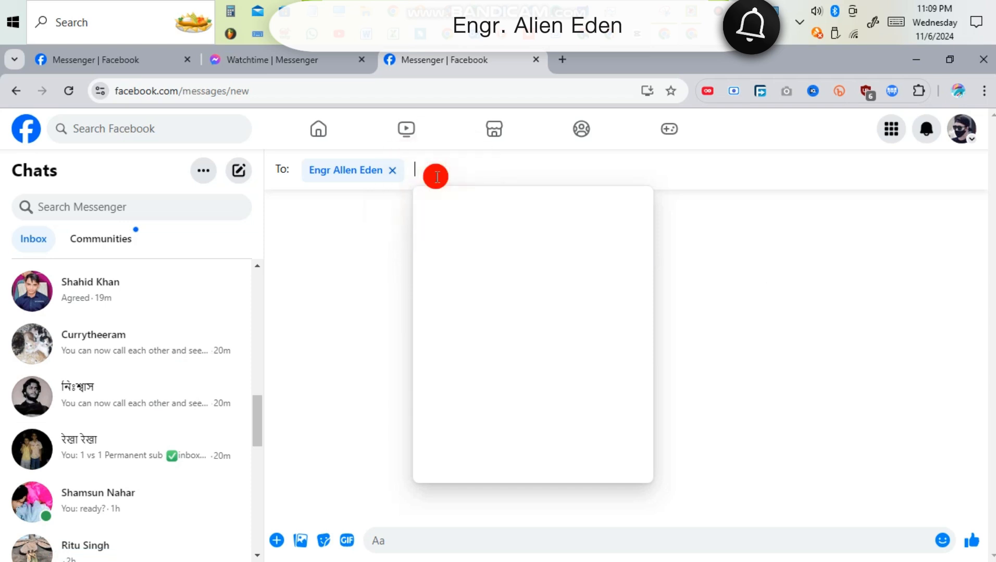
text(eden)
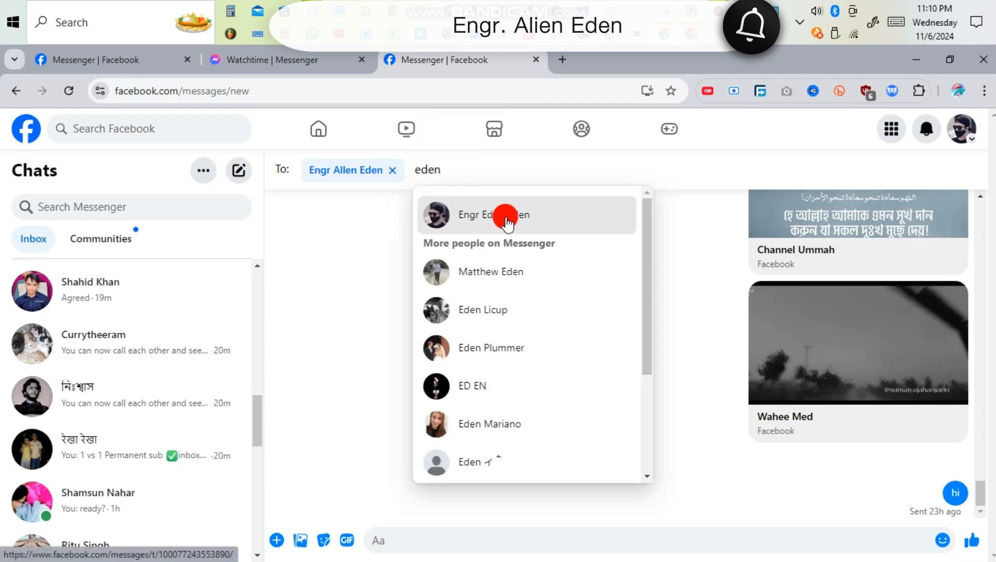
click(504, 215)
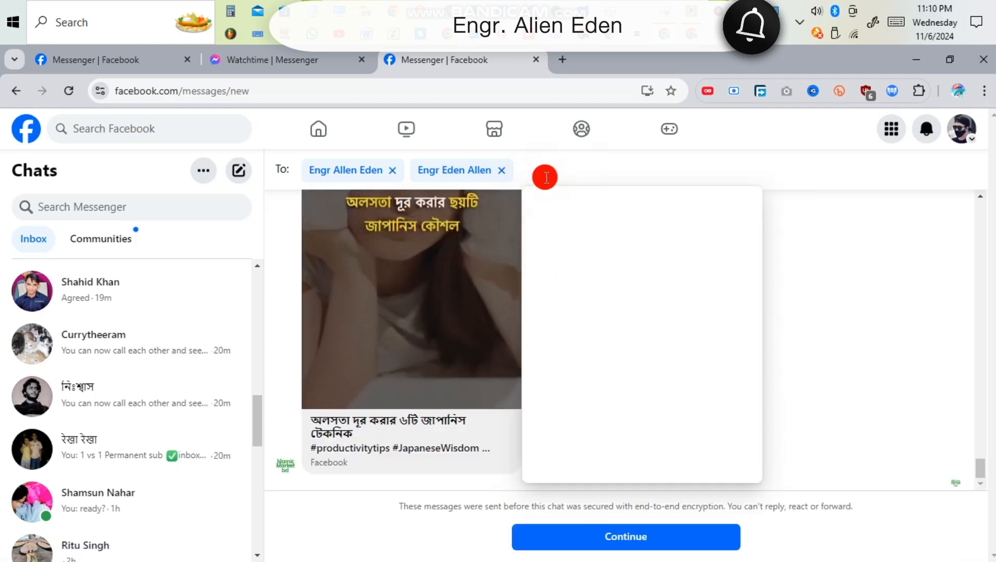
text(islamicMarket BD)
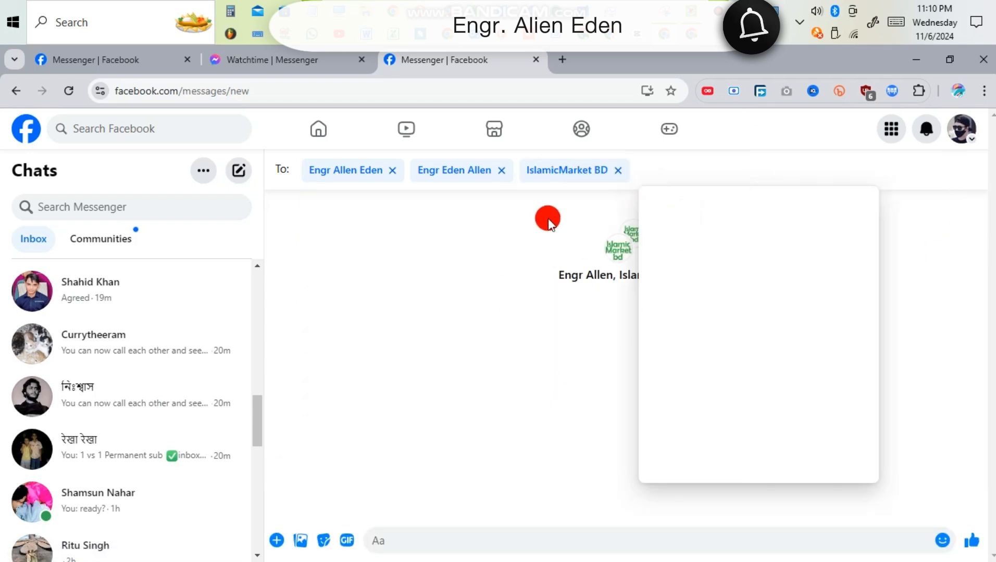
mouse_move(862, 169)
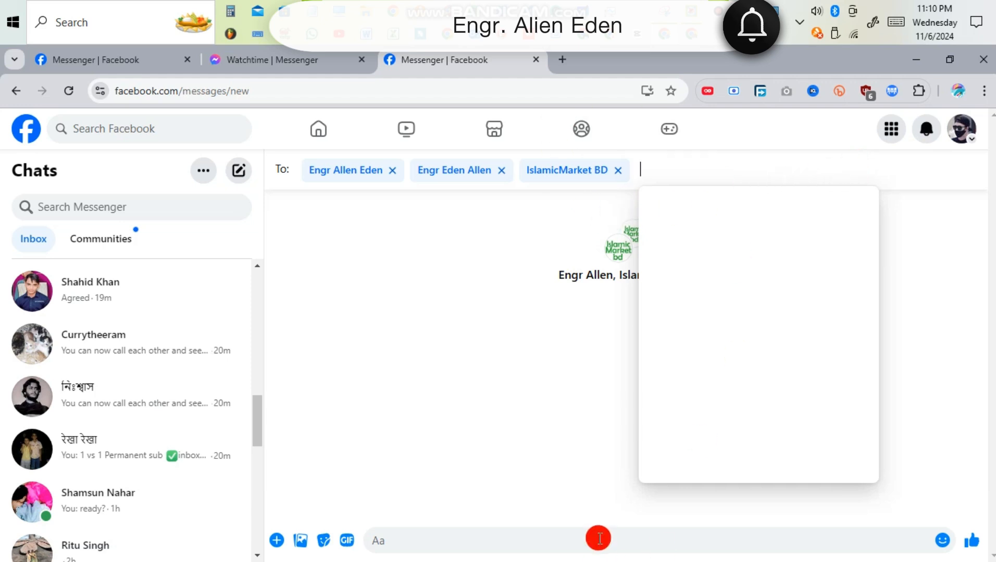
Send 'Assalamoalaikom and Welcome', creating the Engr Allen, IslamicMarket group chat
text(Assalam)
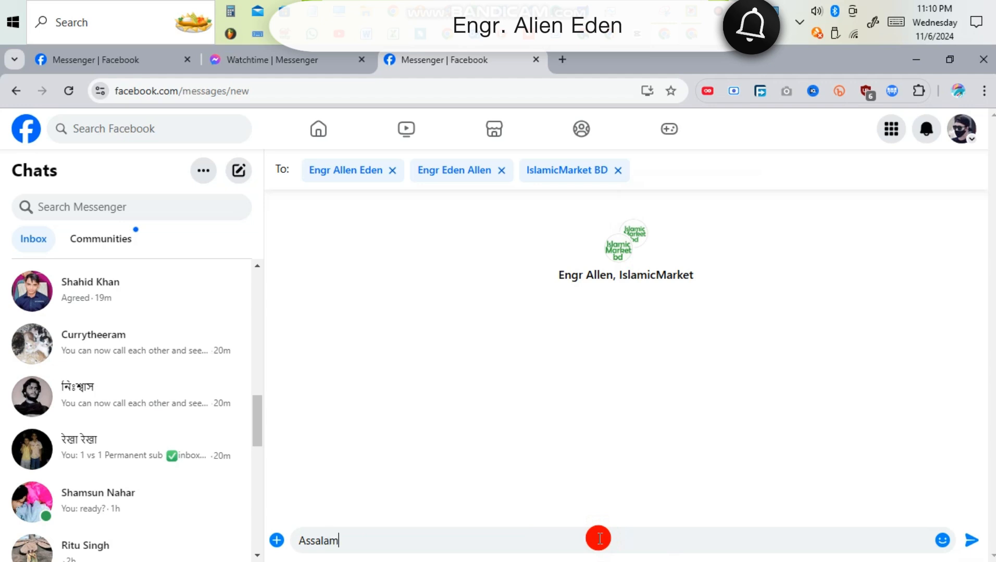
text(oal)
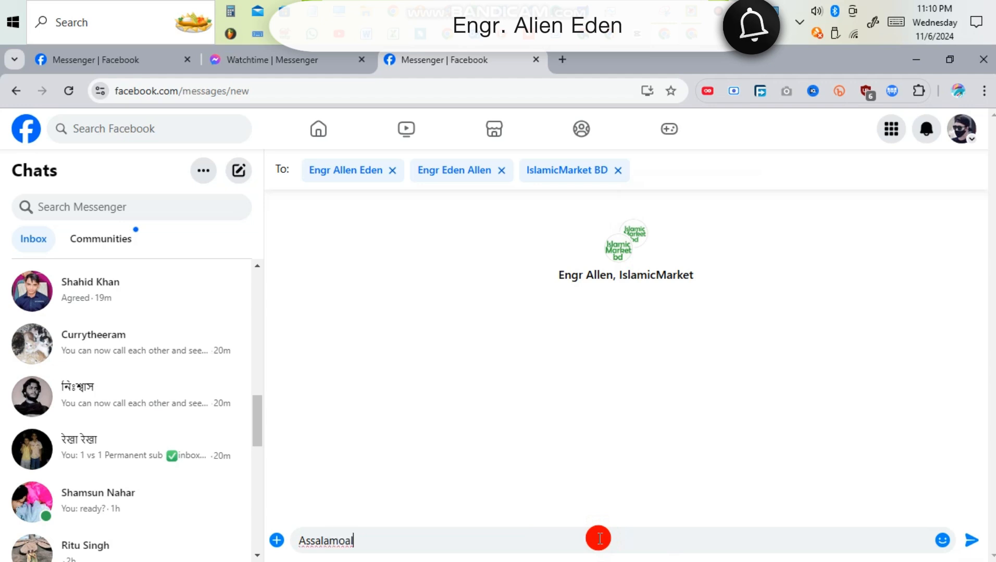
text(aikom and W)
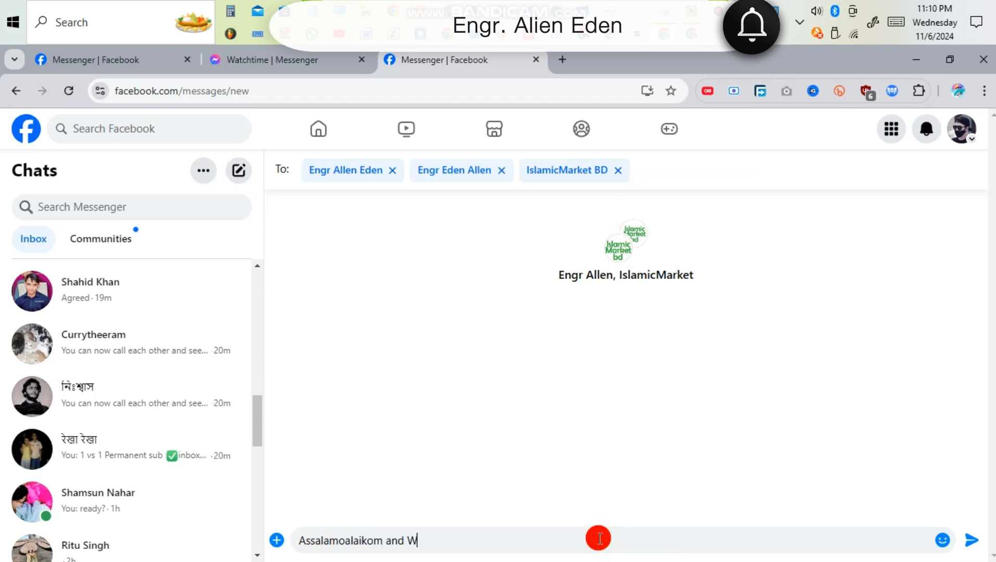
text(elcome)
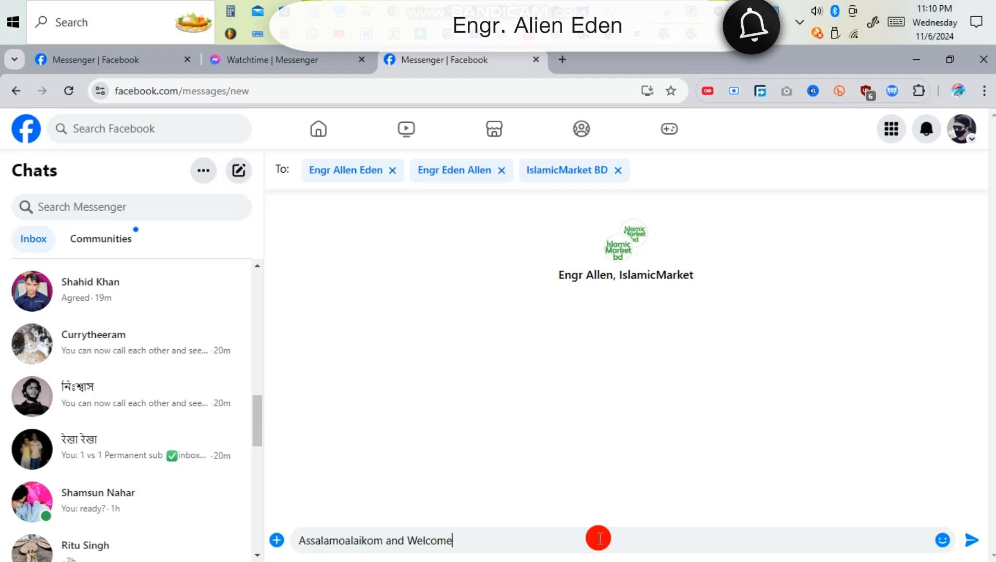
mouse_move(970, 538)
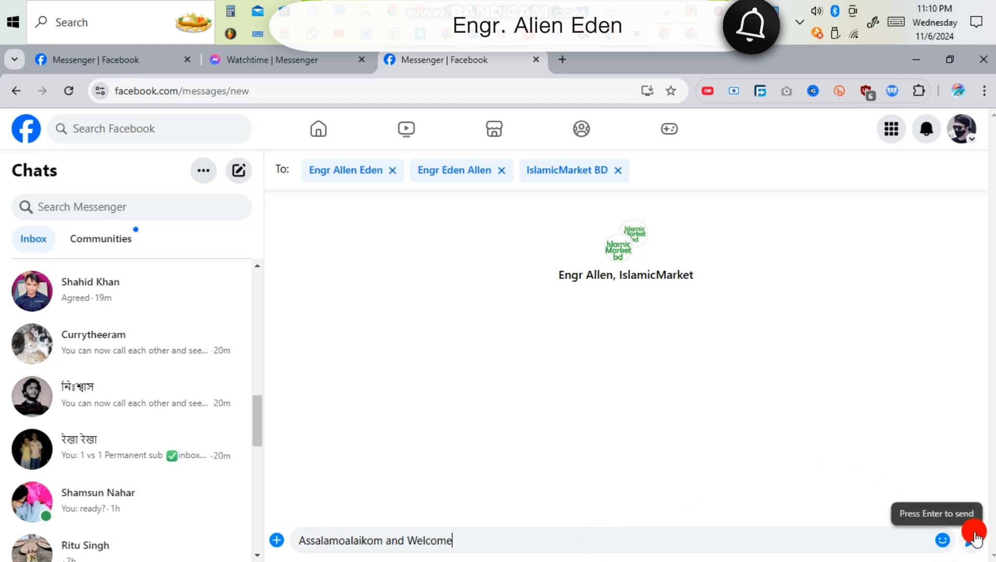
key(Enter)
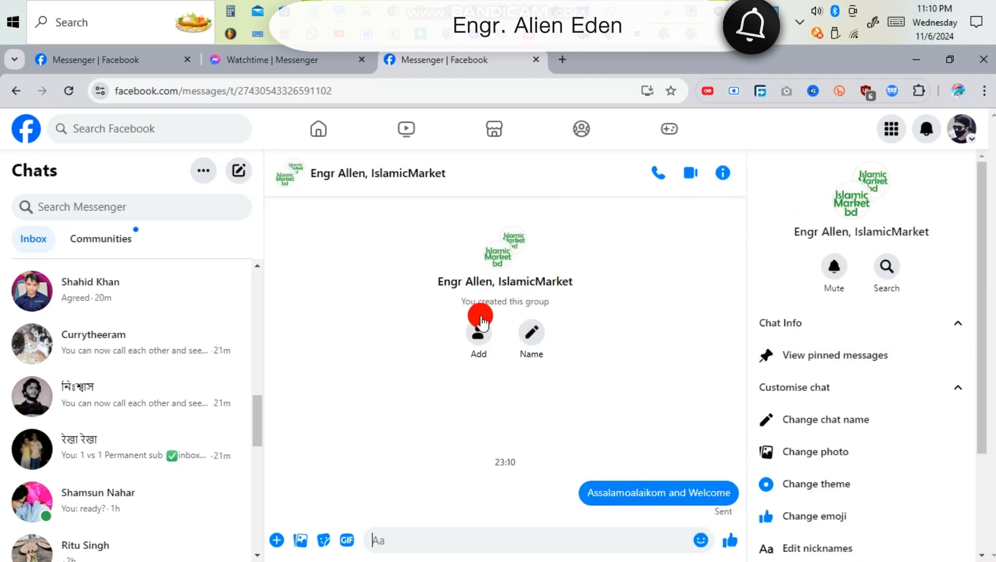
mouse_move(677, 381)
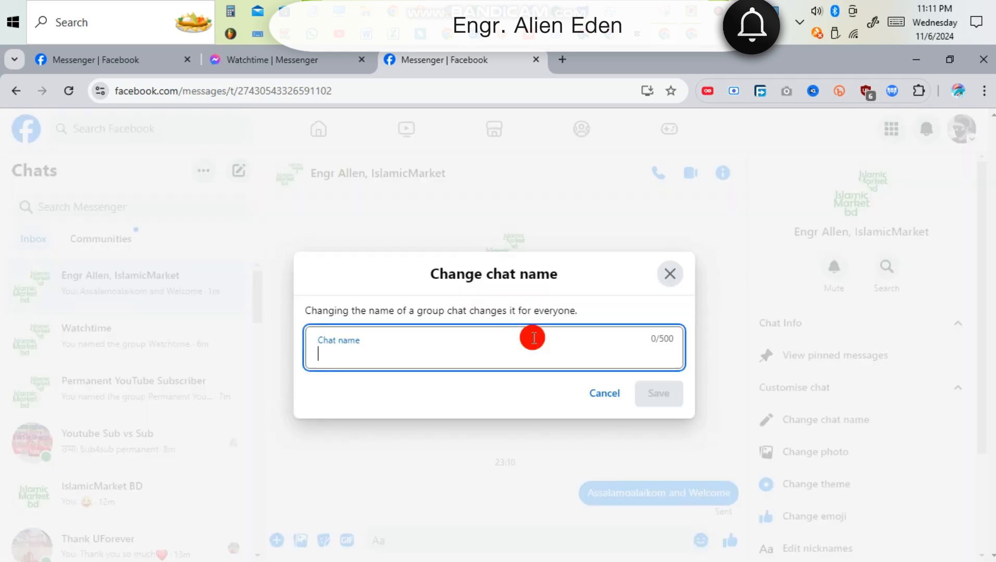
Name the group chat 'Test Messenger Group' and save it
text(Test Me)
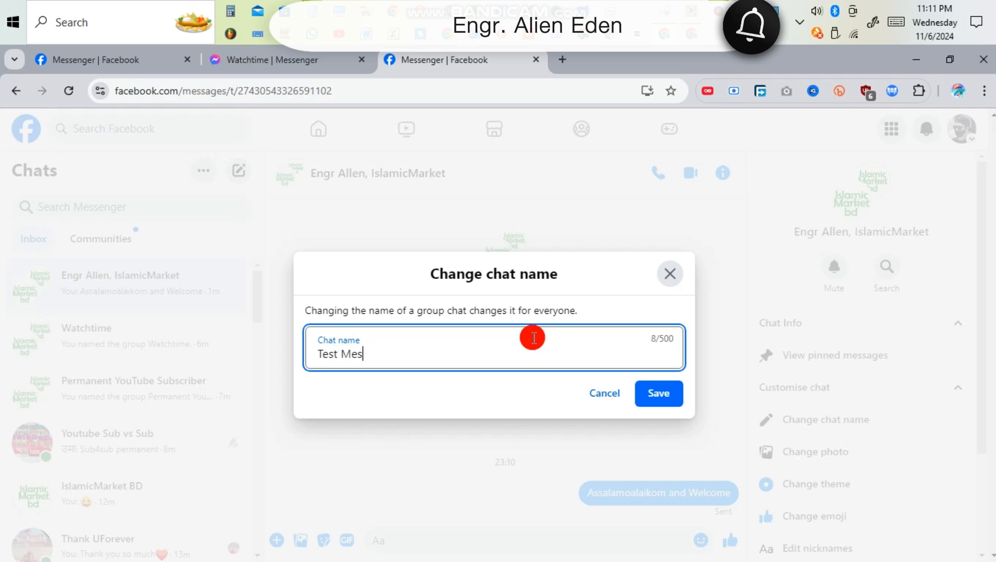
text(senger)
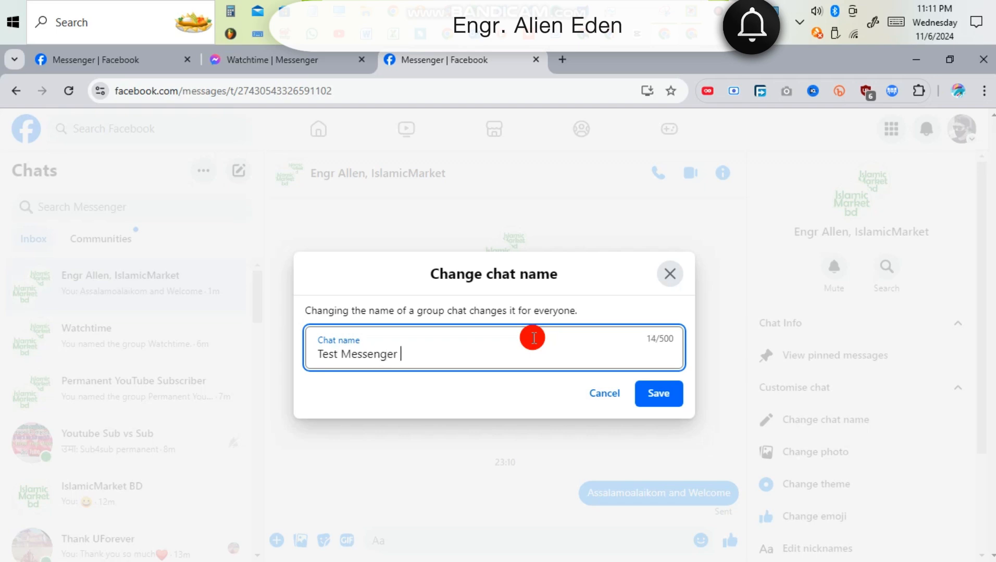
text(Group)
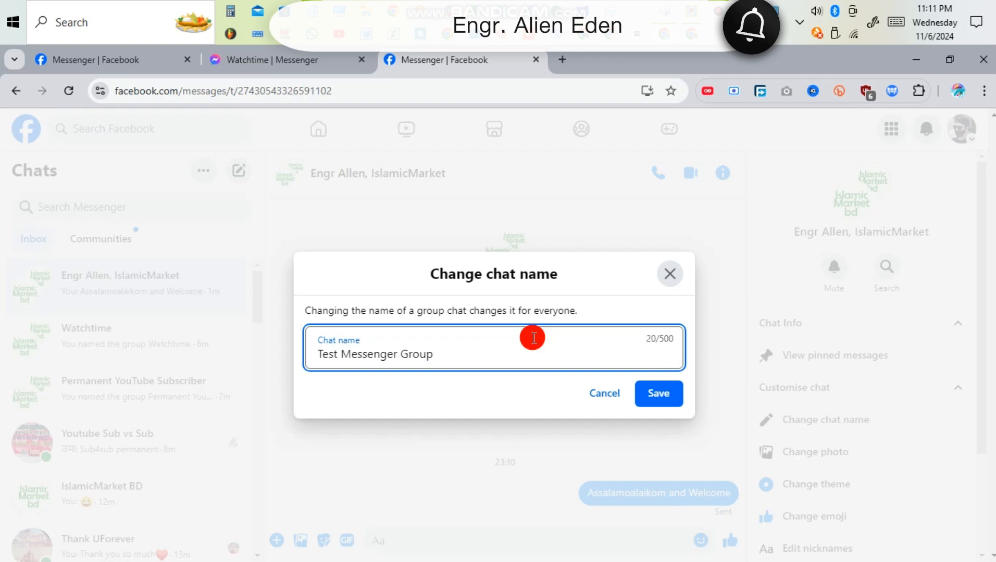
mouse_move(354, 314)
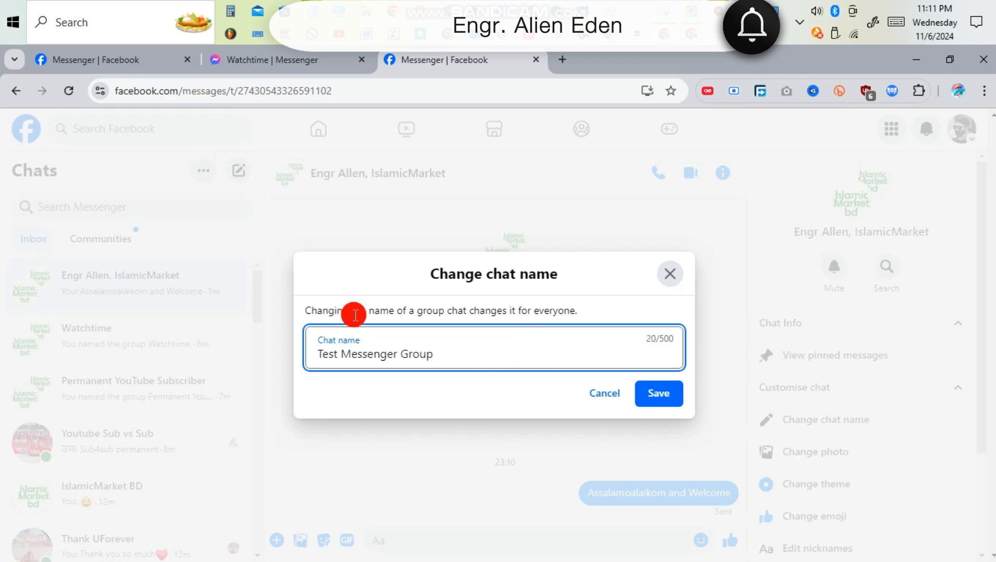
mouse_move(565, 317)
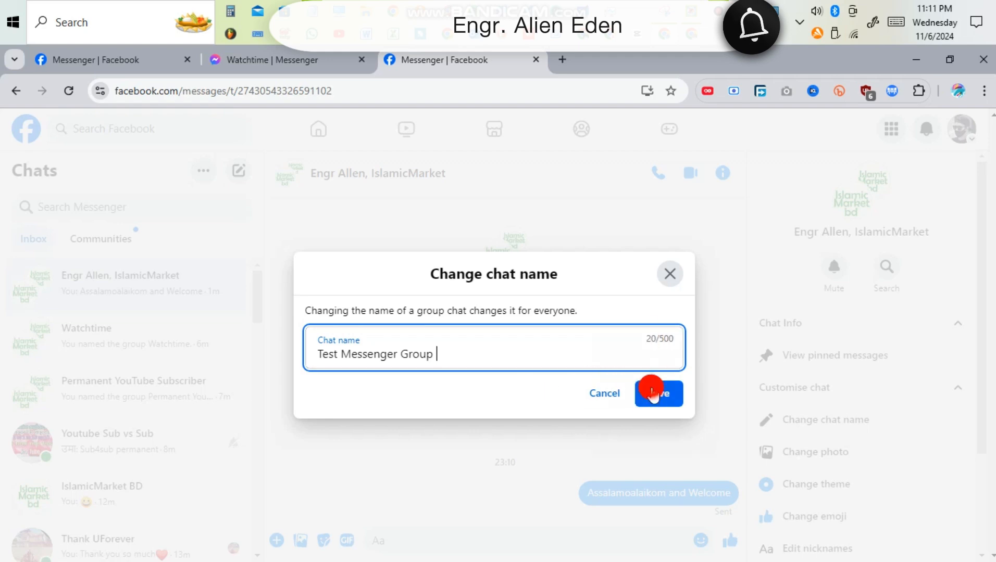
click(658, 394)
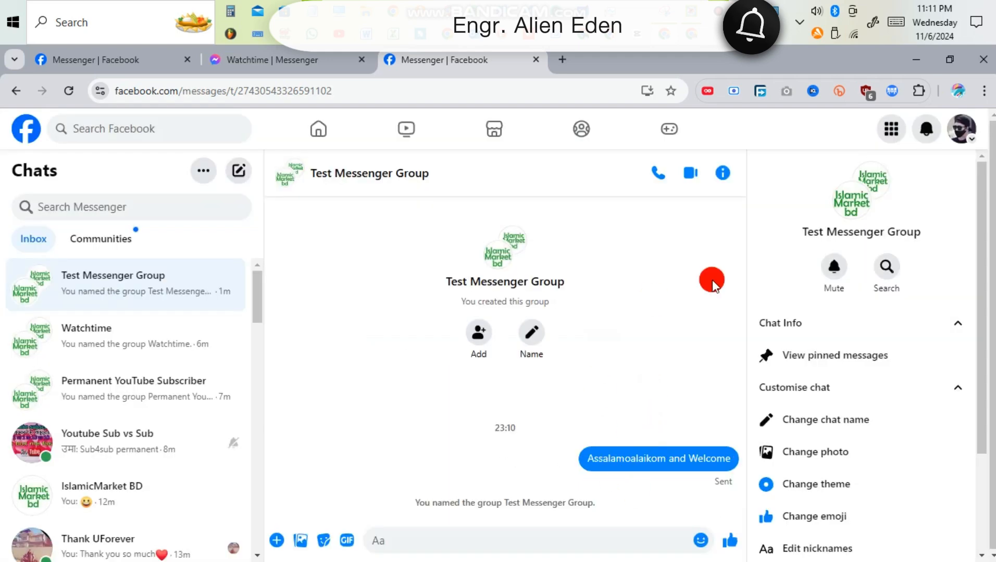
mouse_move(151, 292)
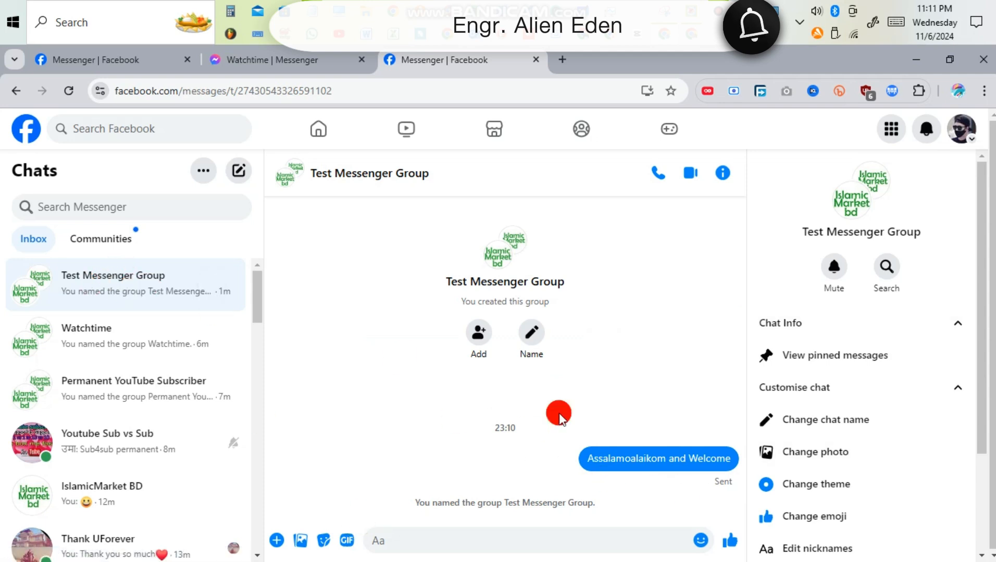
mouse_move(814, 360)
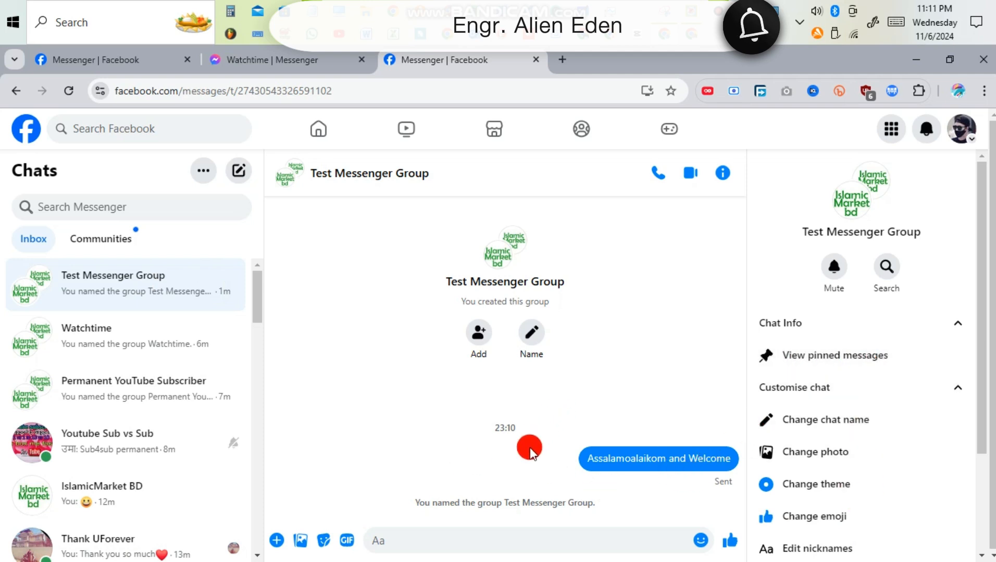
Pin the greeting message and set a Downloads picture as the group photo
click(517, 459)
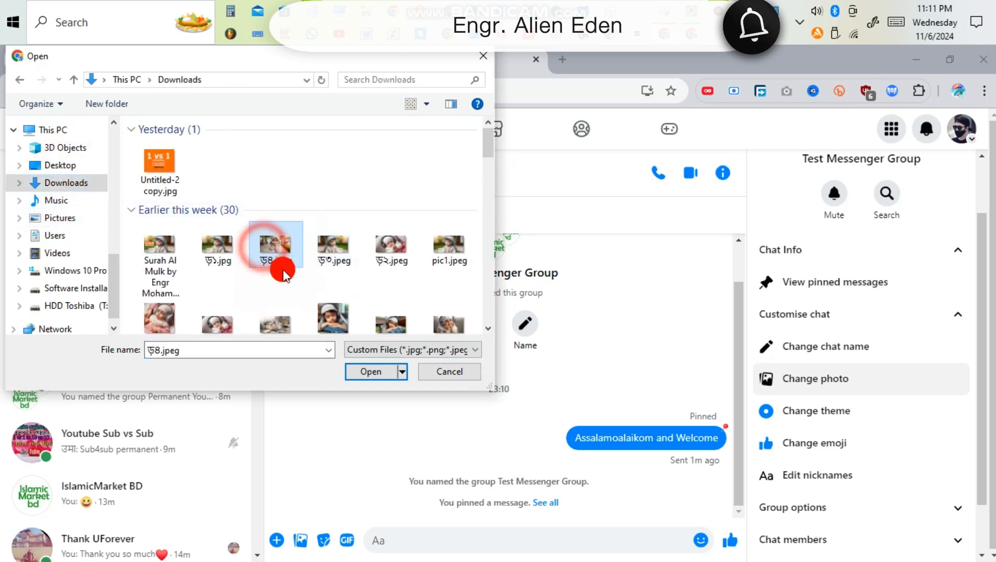
click(371, 371)
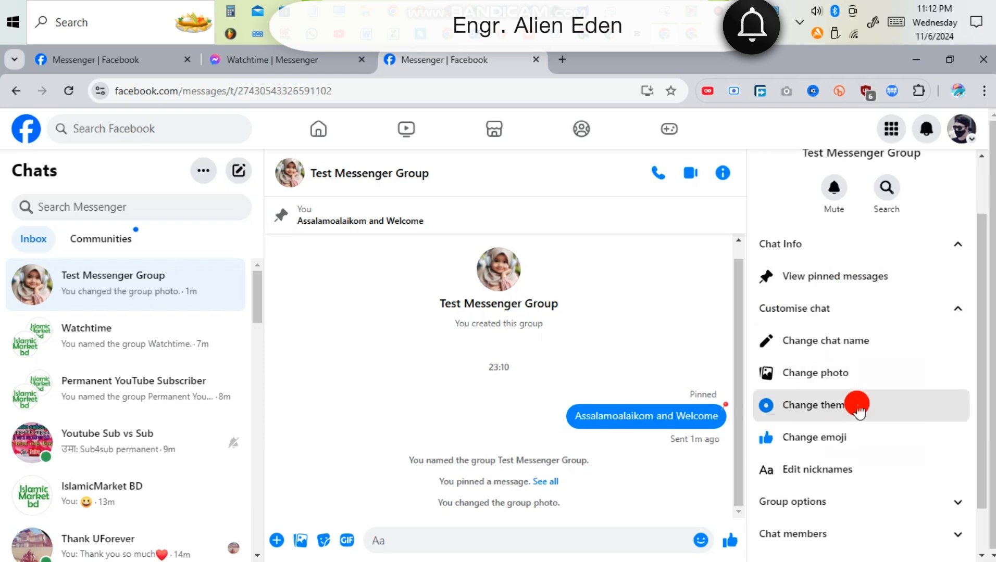
Apply the pink Love theme, then browse the themes again for green Cottagecore
click(815, 405)
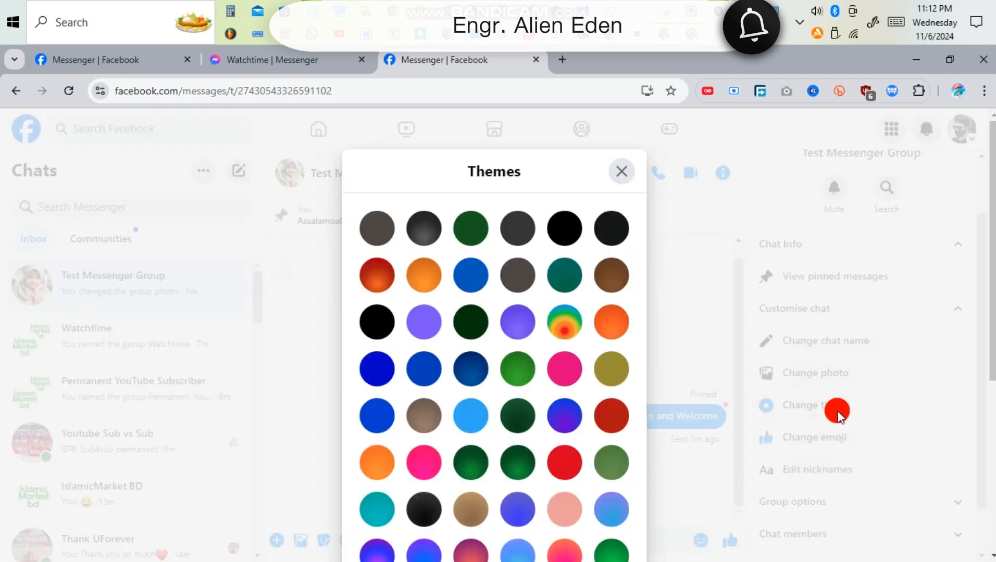
scroll(down, 3)
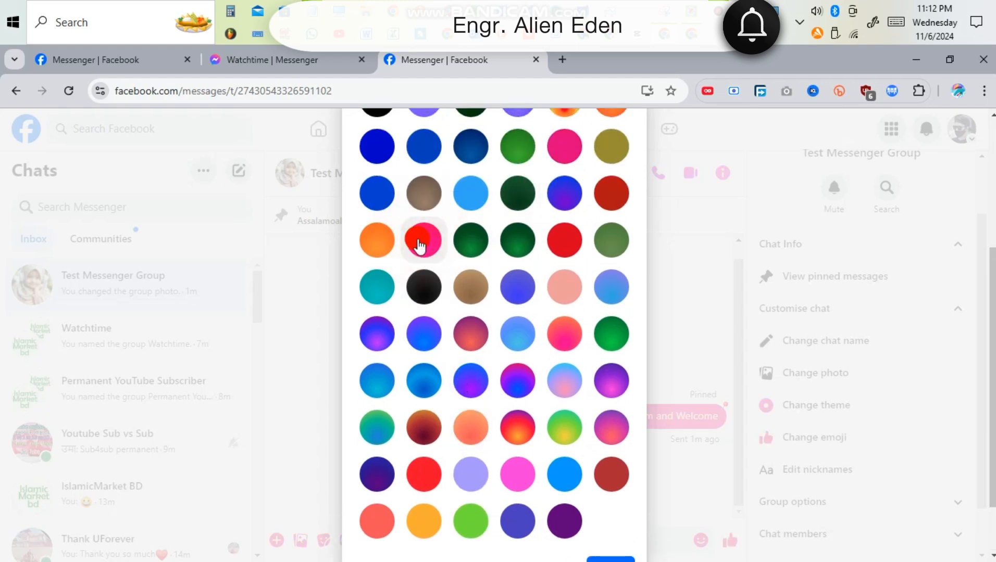
mouse_move(423, 250)
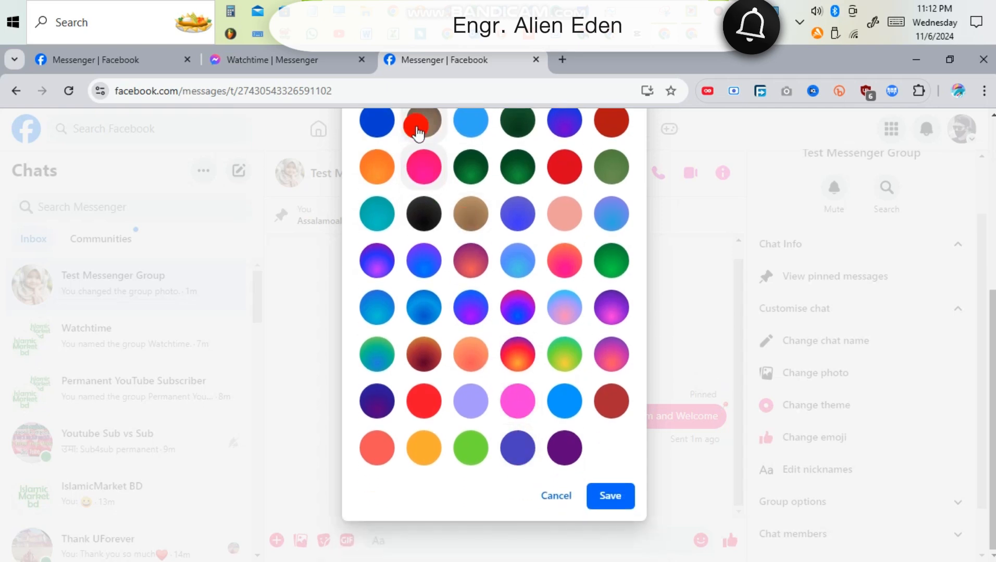
click(611, 496)
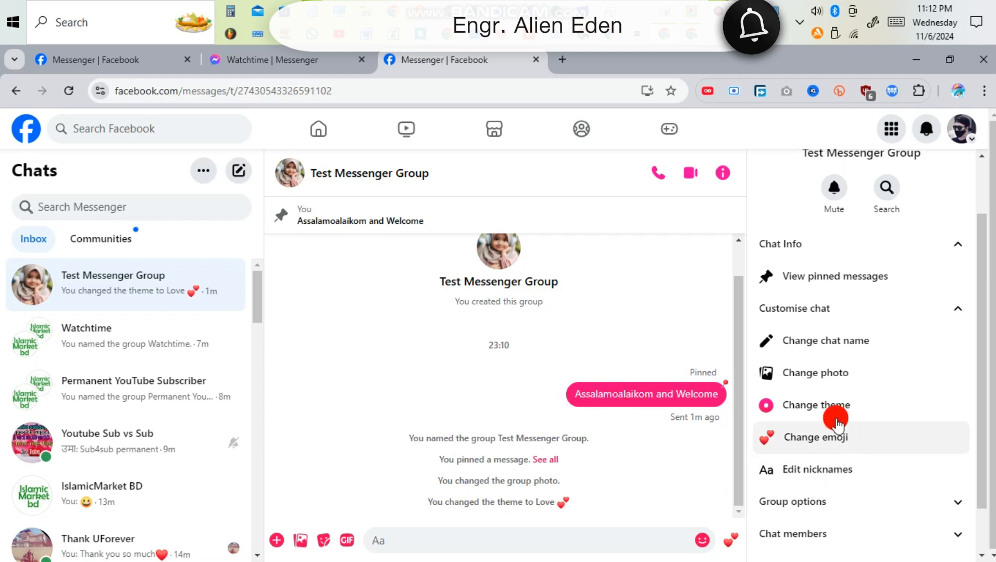
click(816, 405)
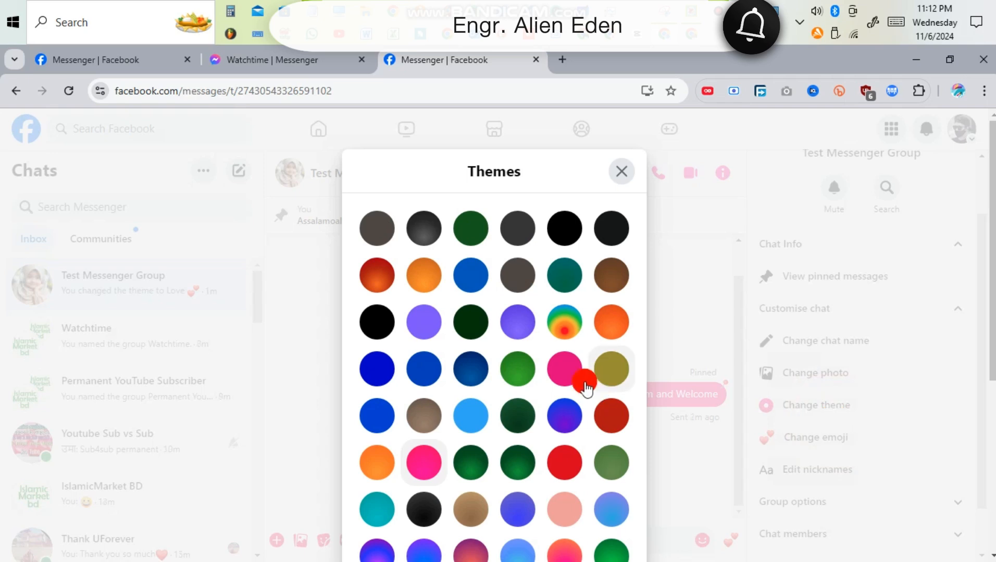
scroll(down, 3)
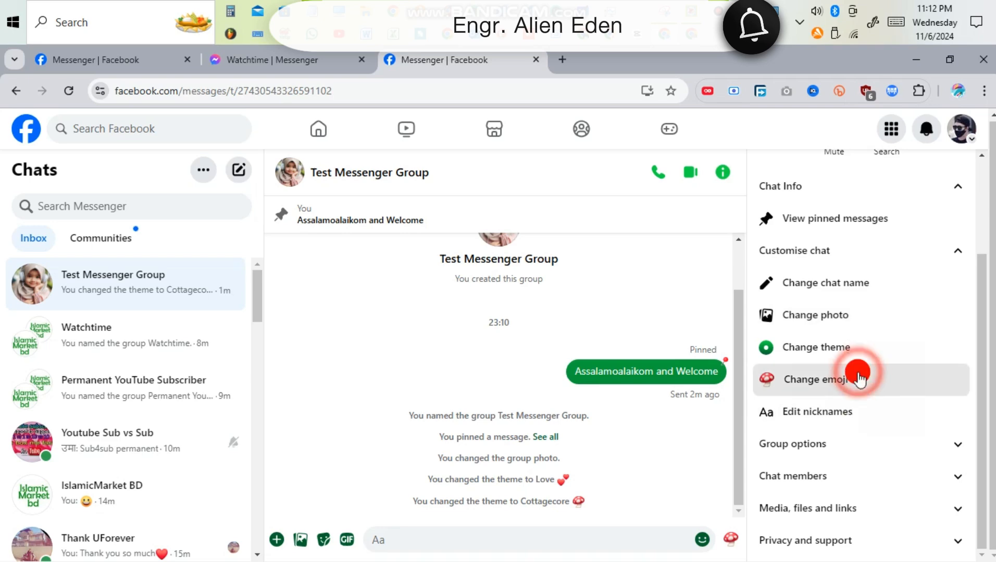
Browse the quick reaction emoji choices to replace the mushroom with the victory hand
click(815, 379)
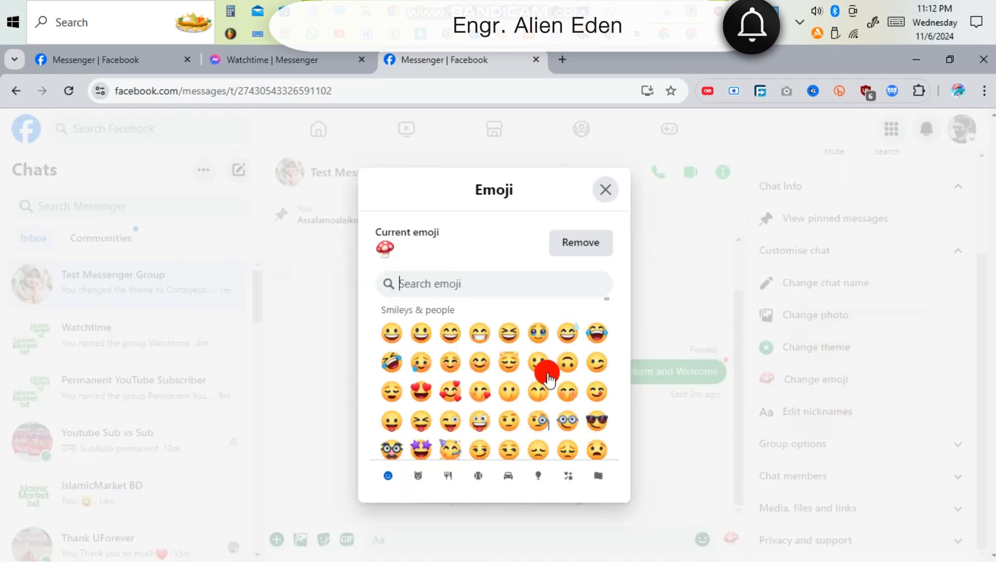
scroll(down, 3)
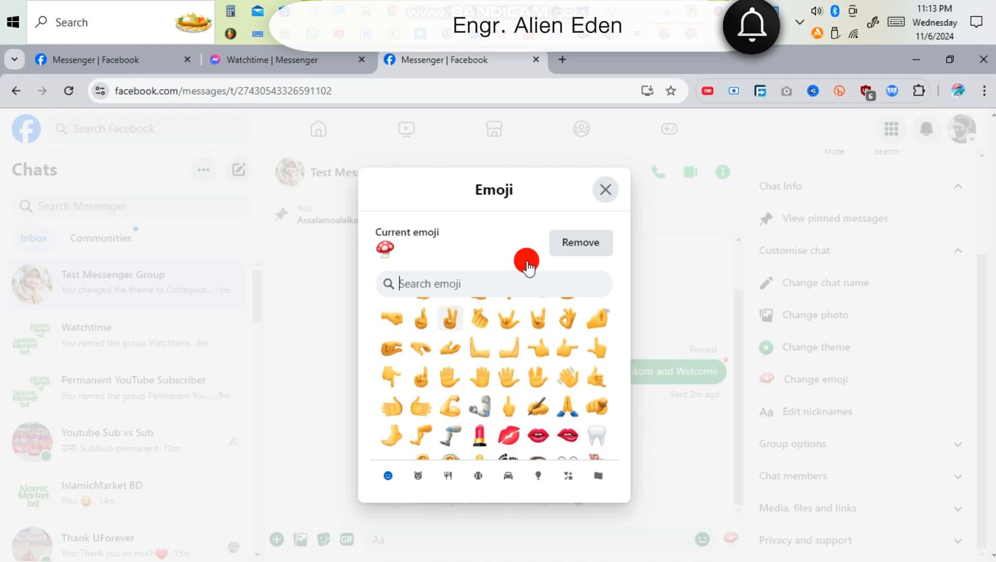
mouse_move(537, 320)
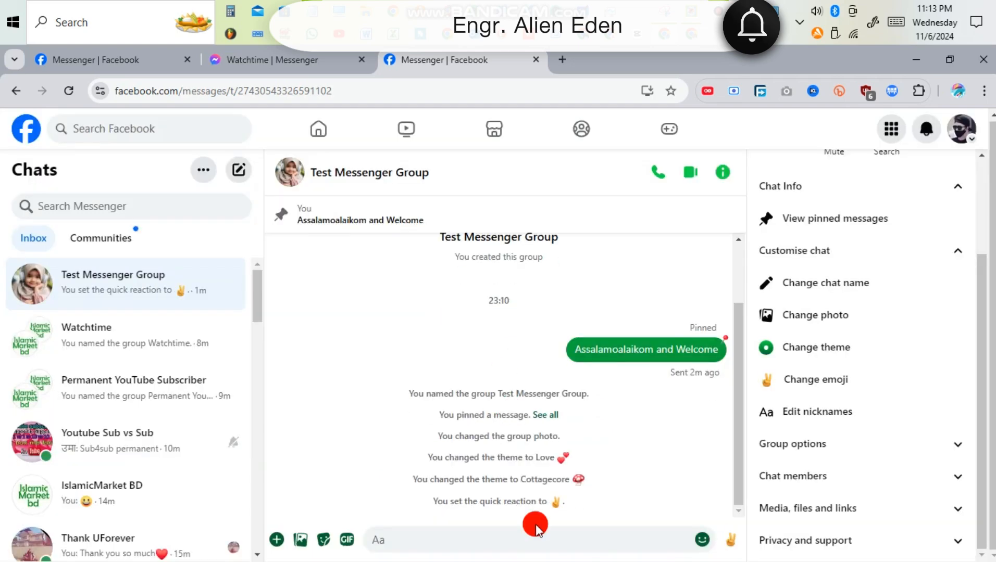
mouse_move(513, 488)
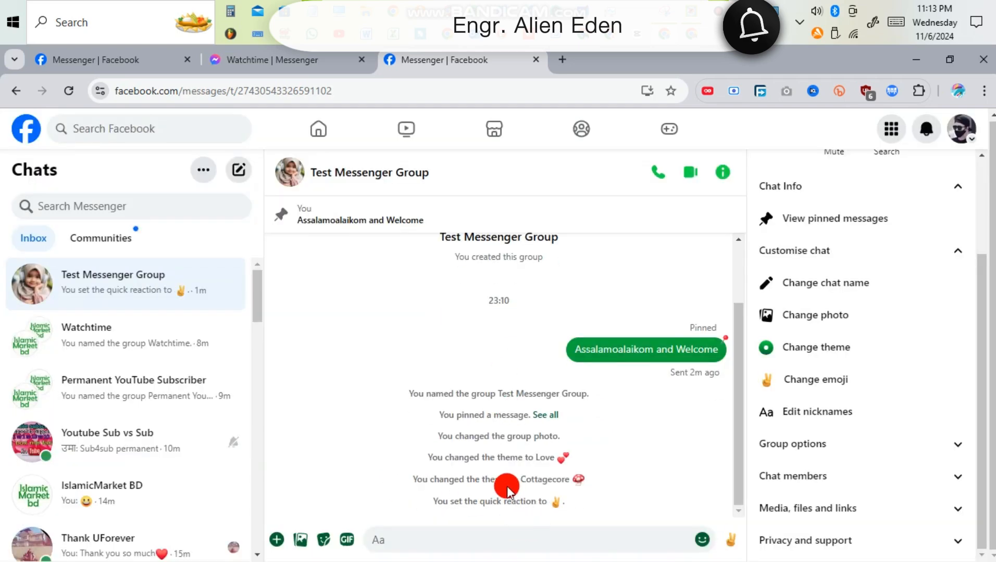
mouse_move(839, 399)
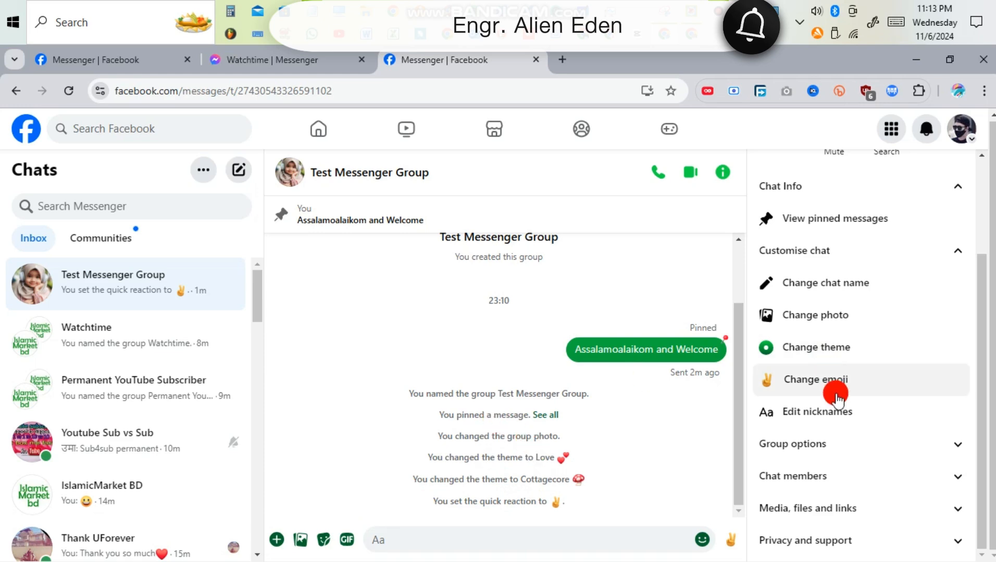
mouse_move(834, 459)
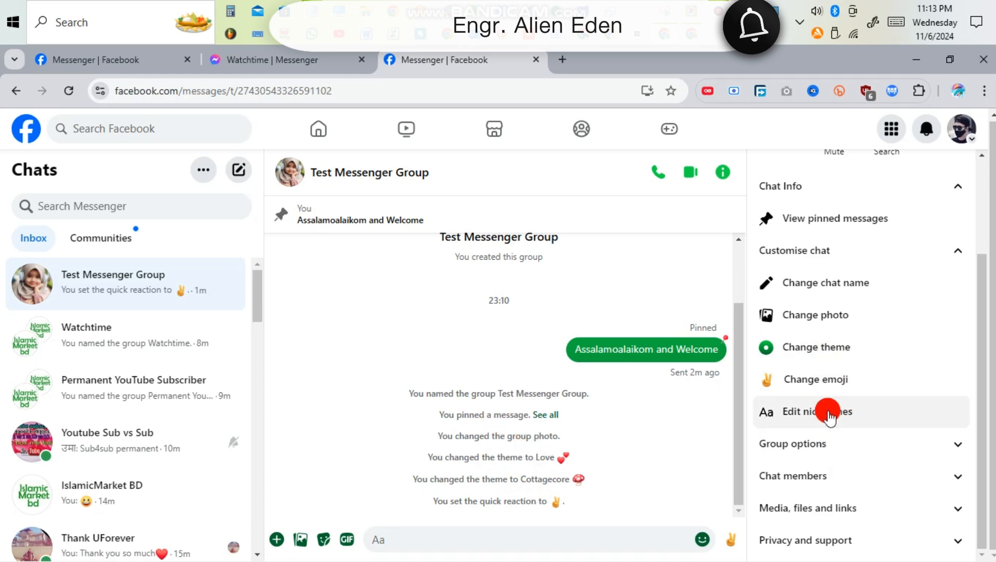
Check the member nicknames list and leave it without editing any nickname
click(817, 411)
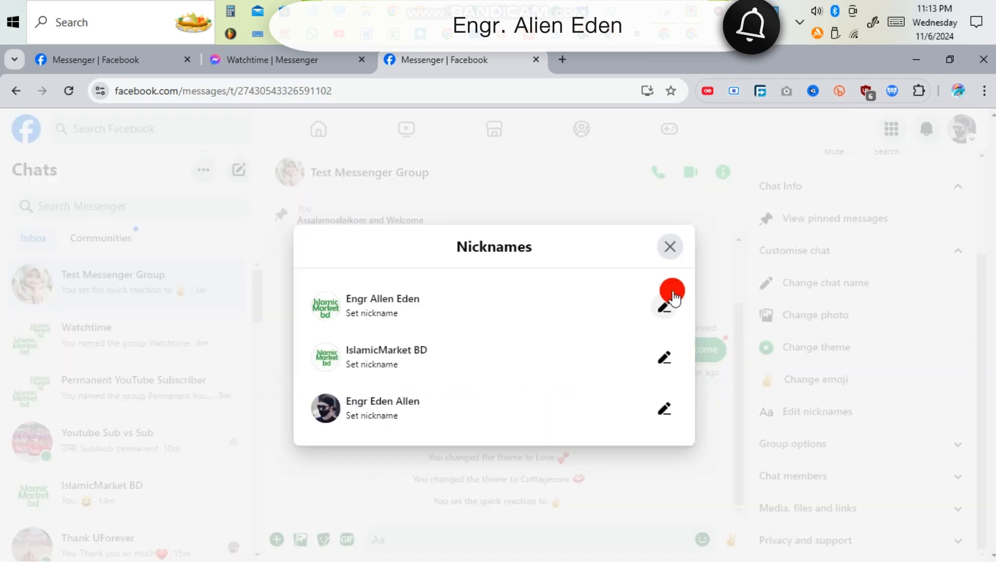
click(670, 246)
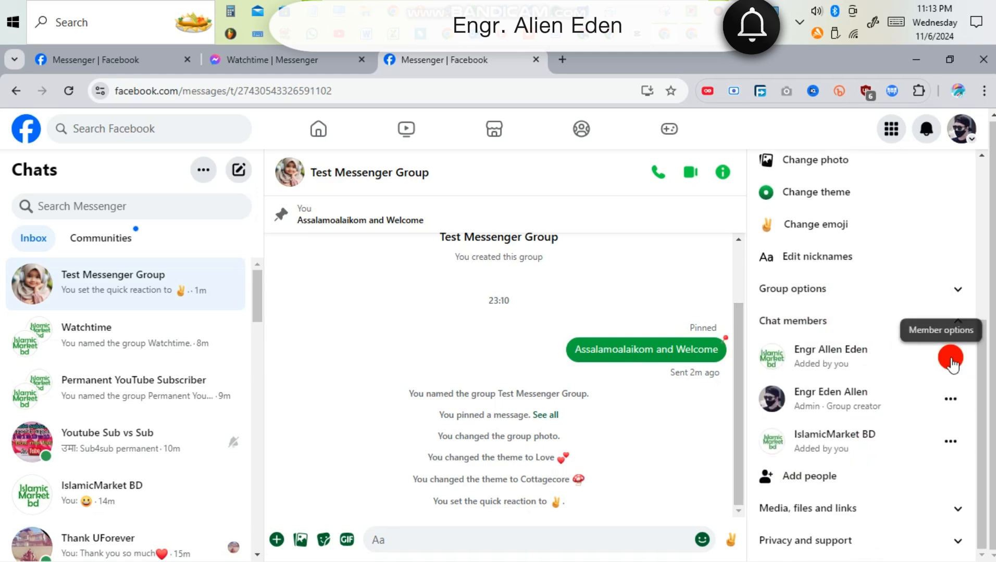
click(948, 358)
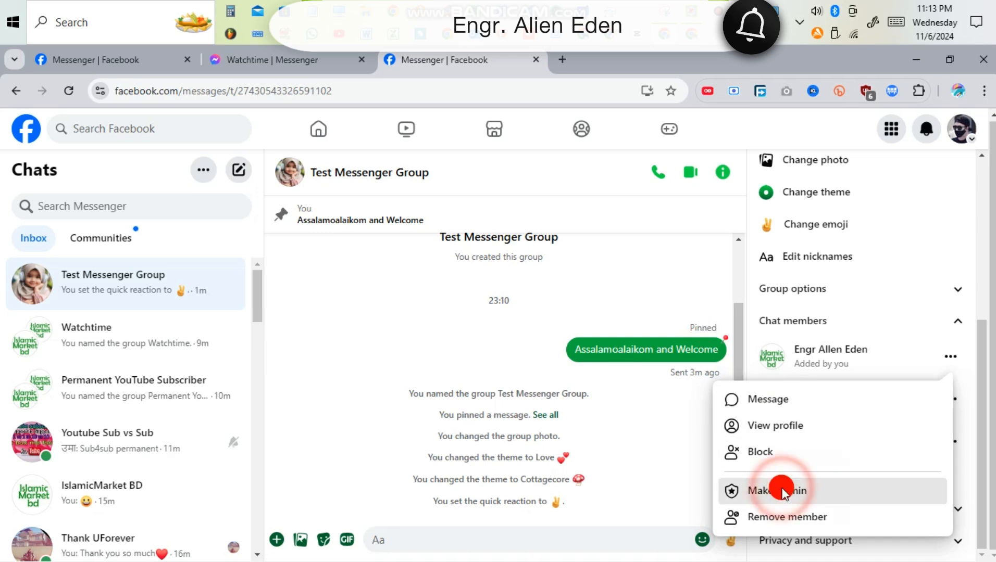
click(777, 490)
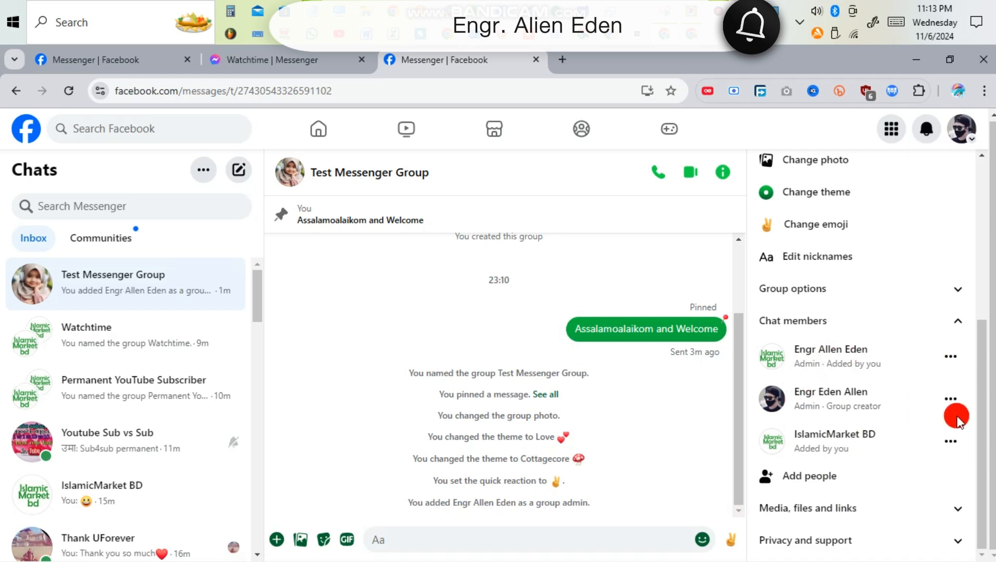
mouse_move(945, 455)
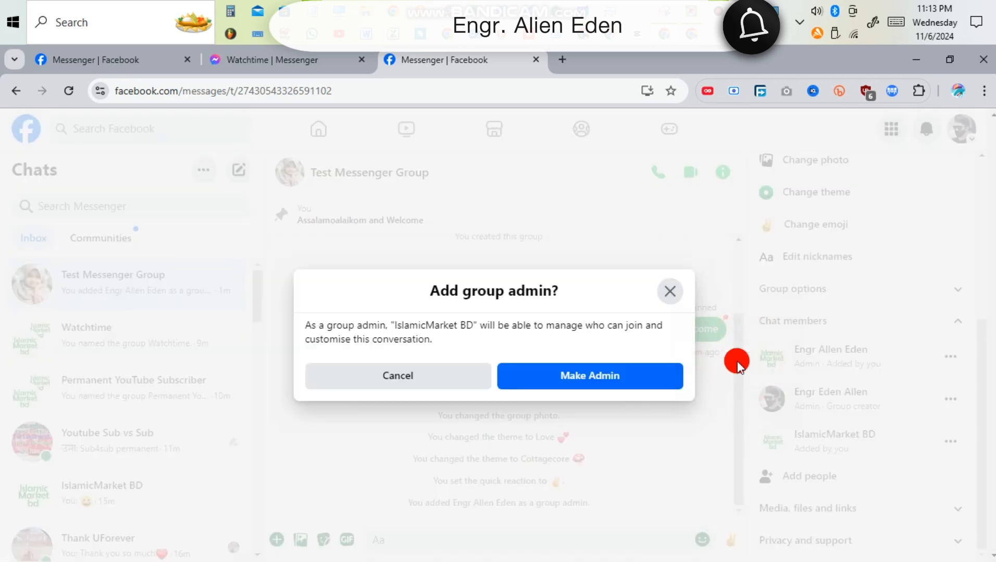
click(590, 376)
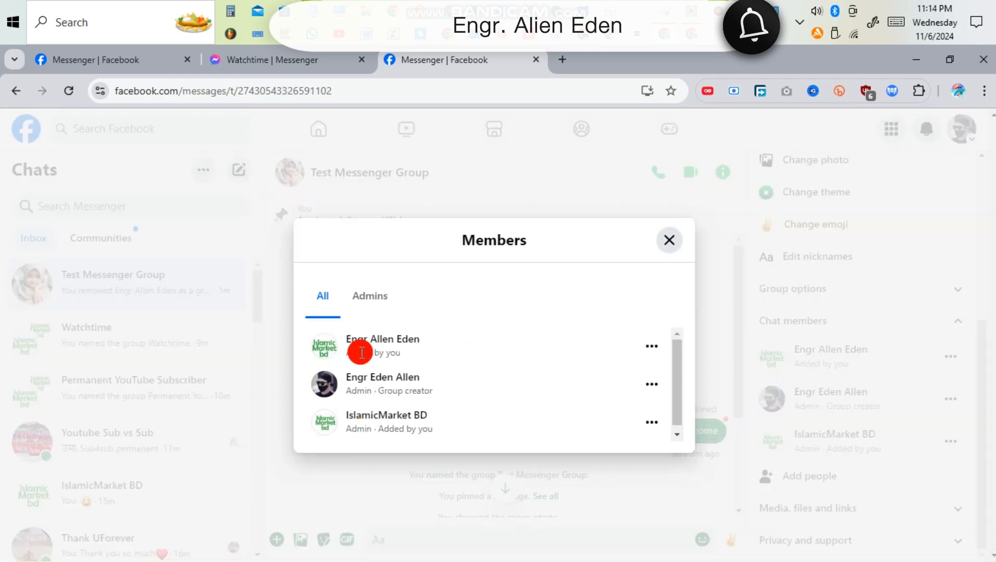
Remove IslamicMarket BD as admin in the Members dialog and view the Admins list
click(370, 296)
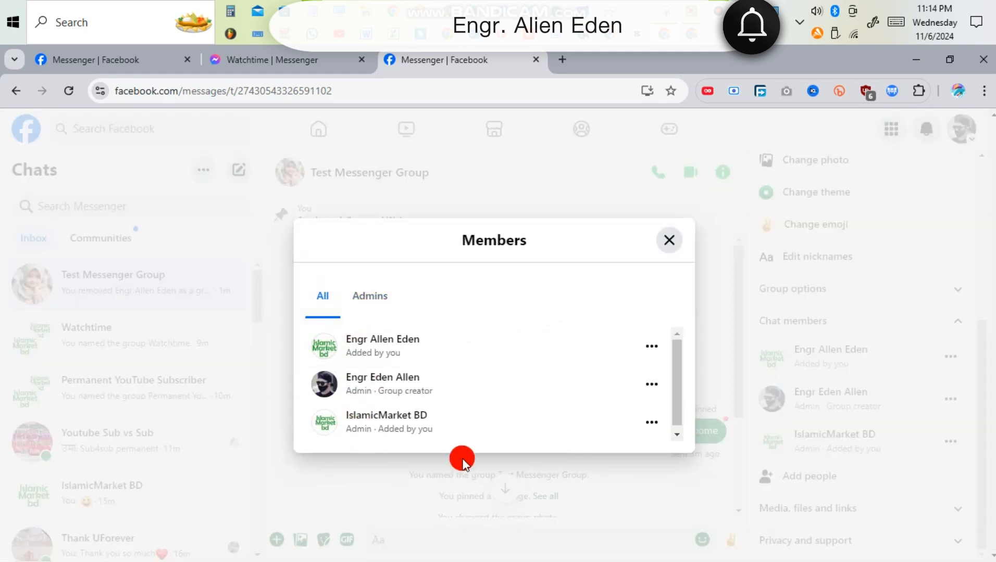
click(650, 422)
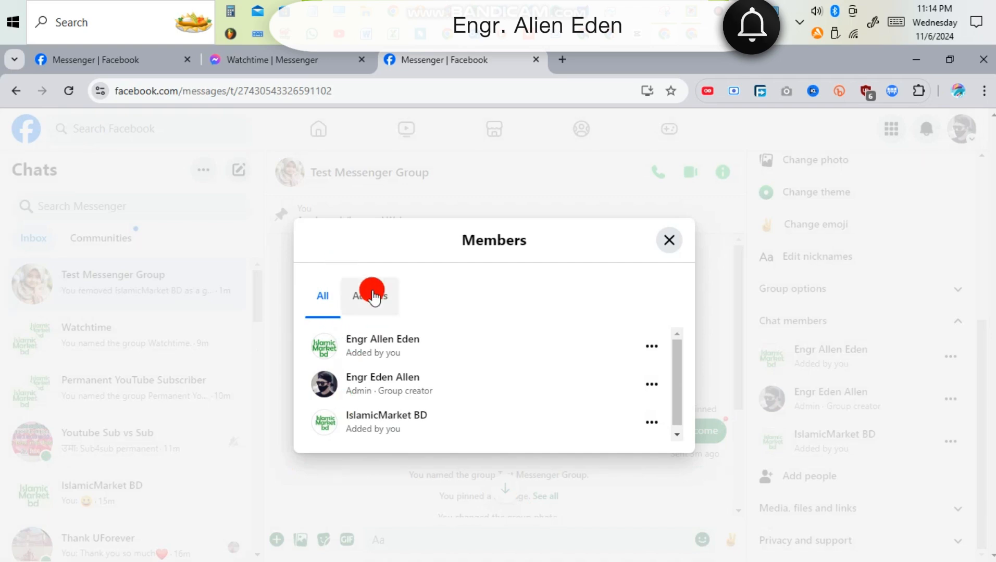
click(370, 296)
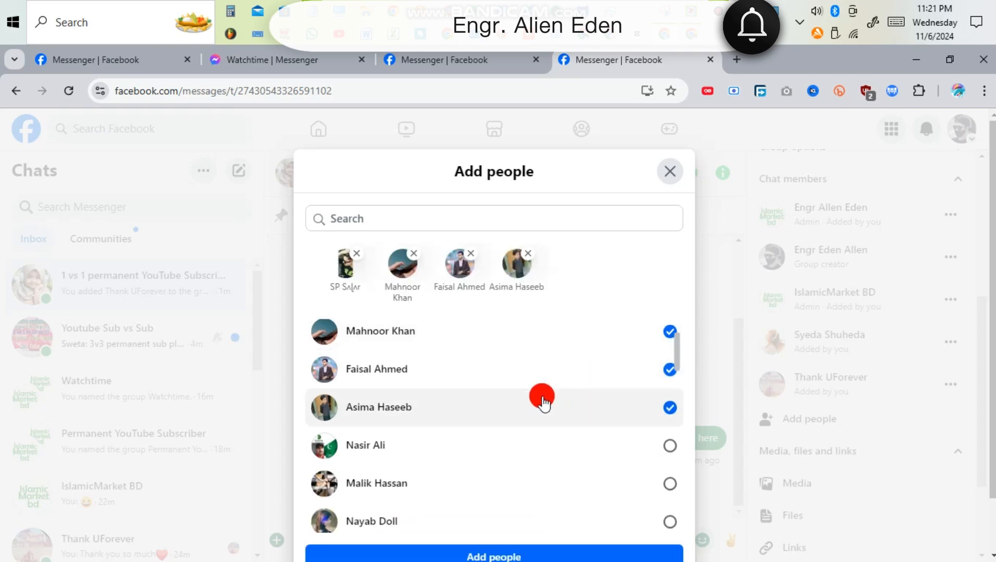
click(670, 446)
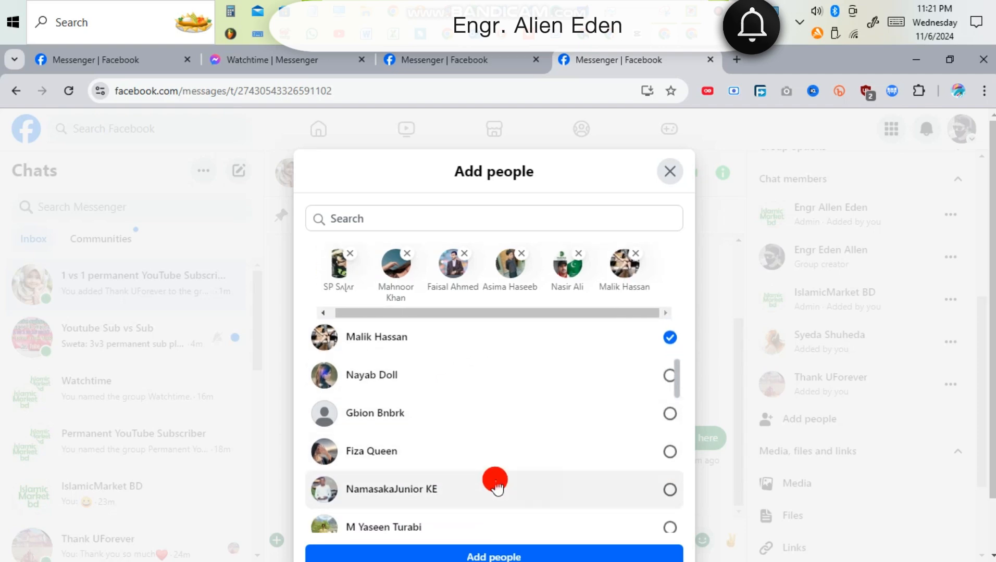
click(669, 489)
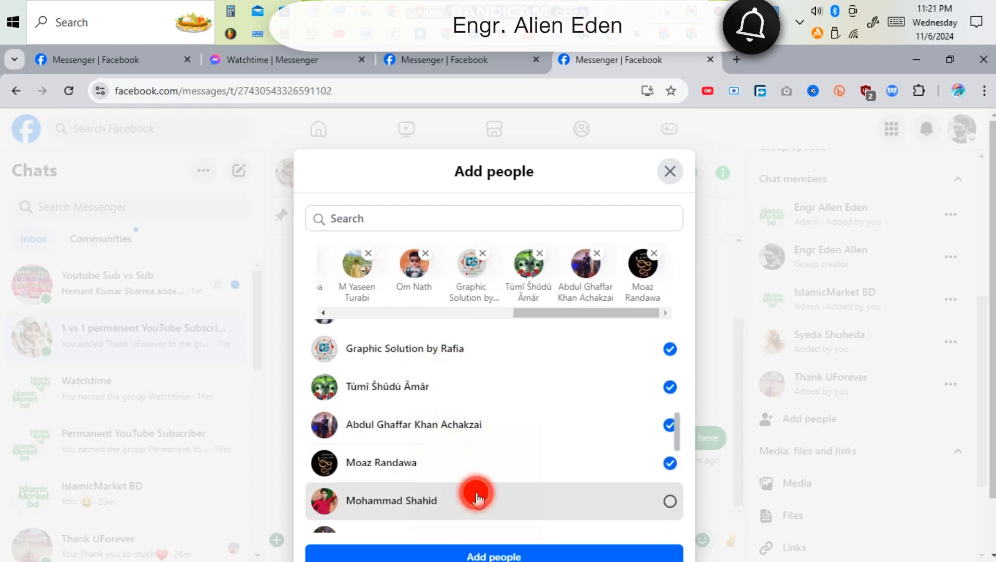
click(477, 500)
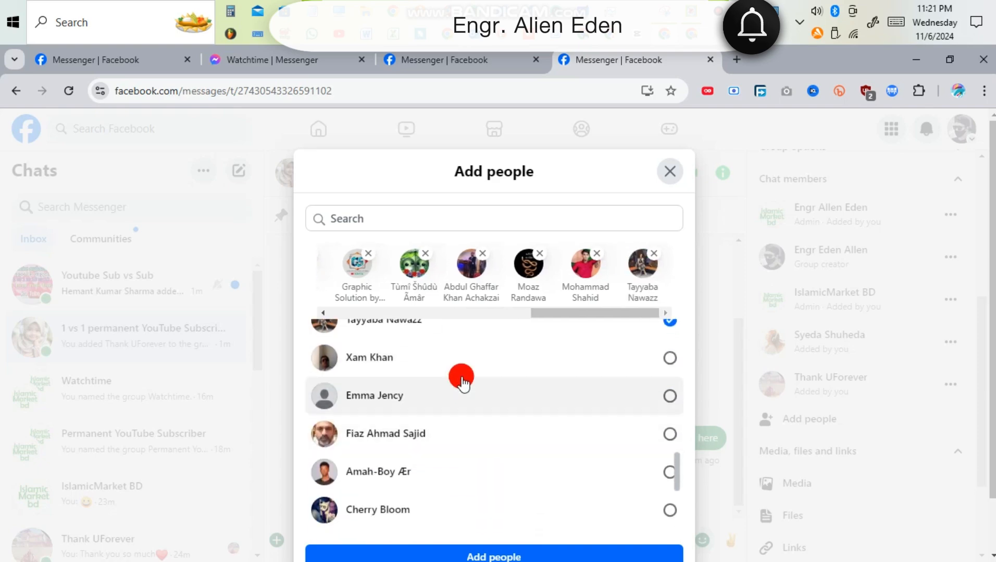
click(668, 435)
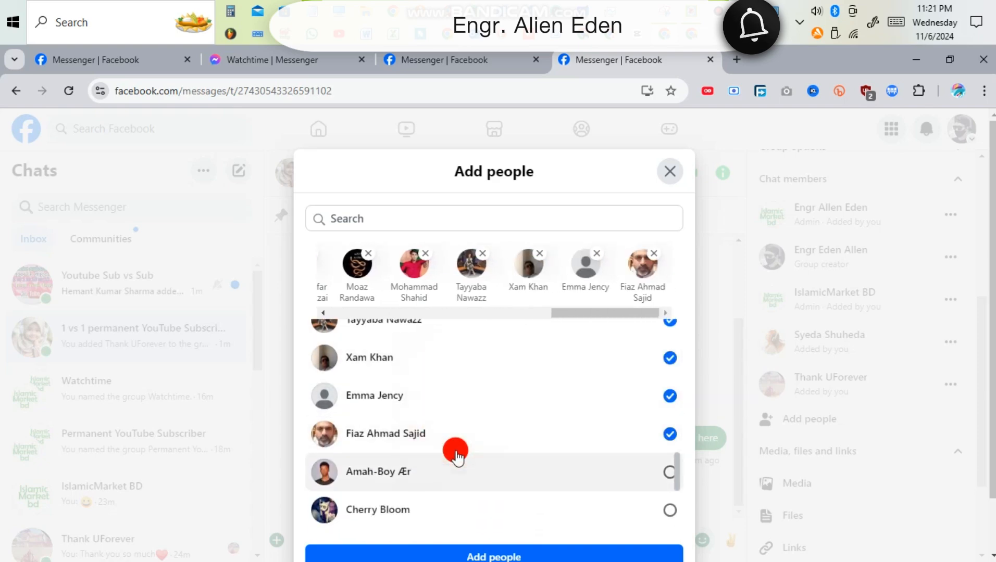
click(455, 456)
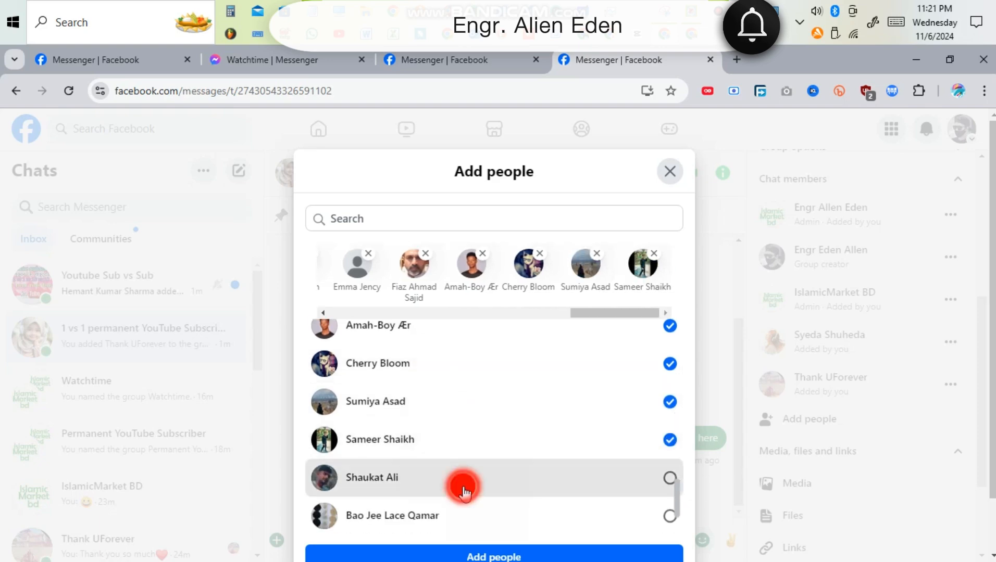
click(465, 486)
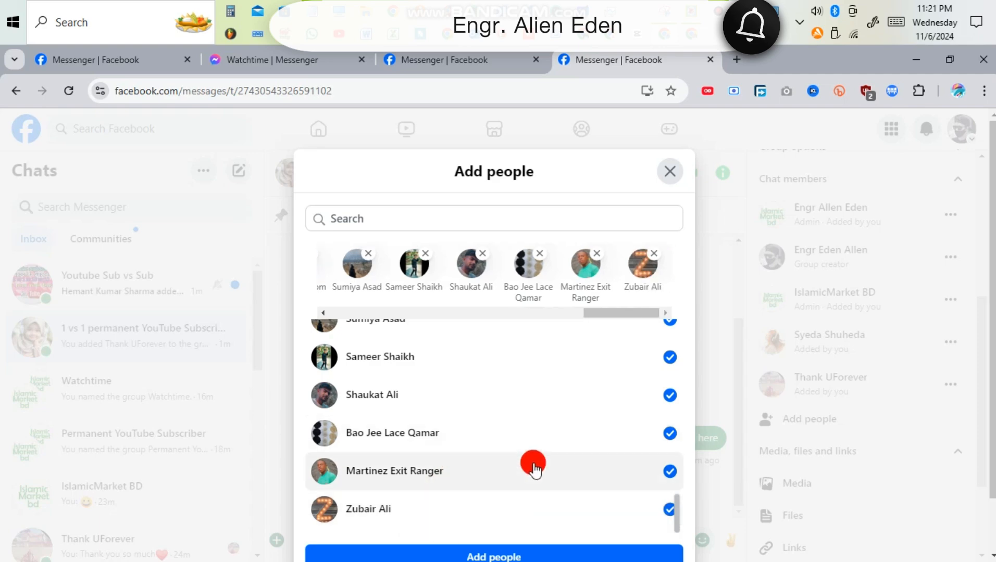
click(670, 172)
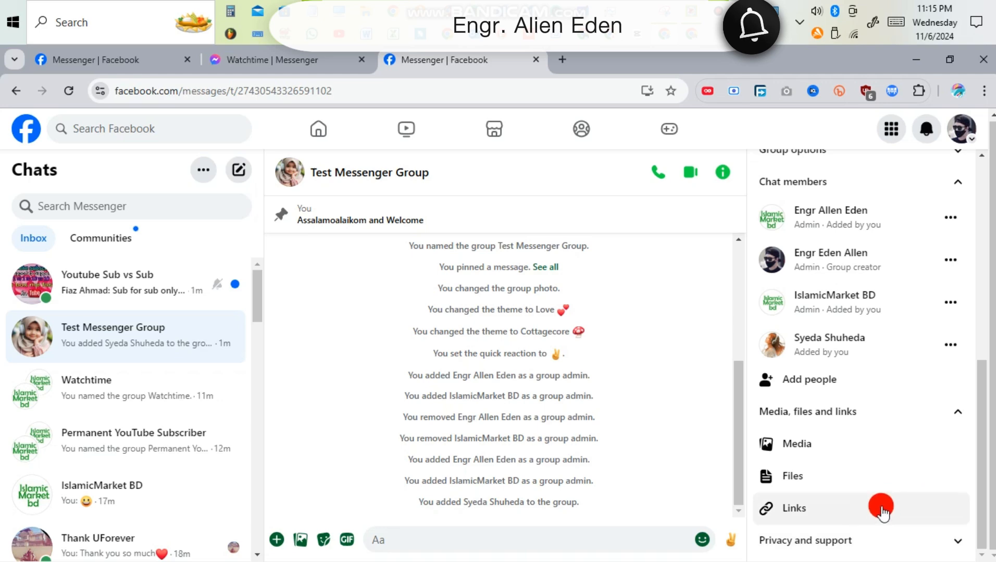
Expand Privacy and support to show the mute, report and leave group options
click(794, 508)
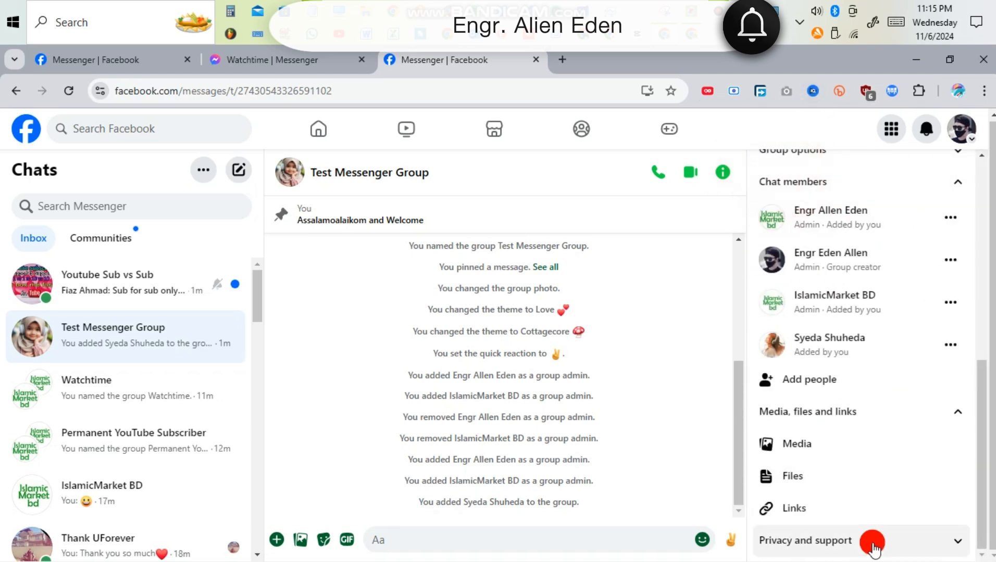
click(866, 540)
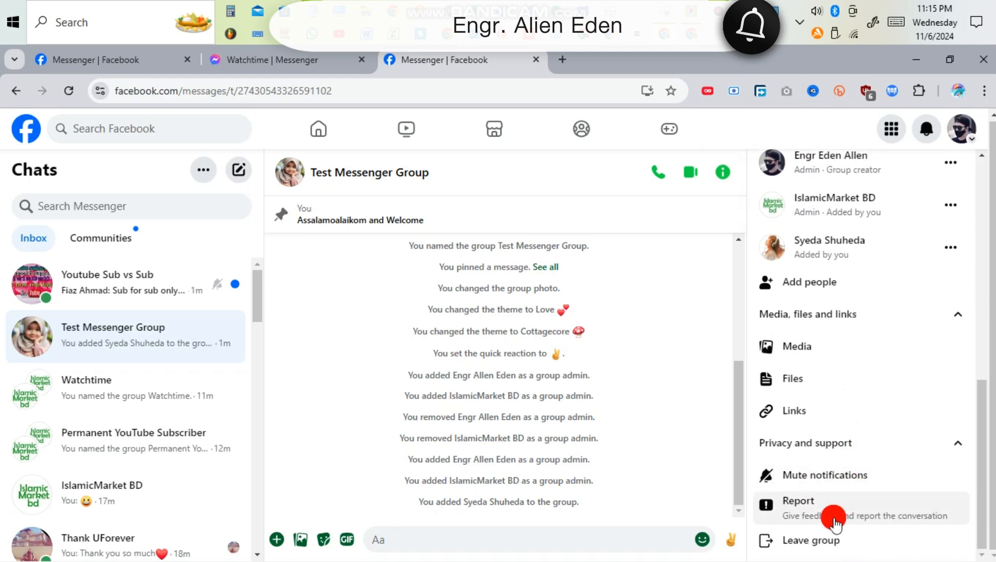
mouse_move(859, 483)
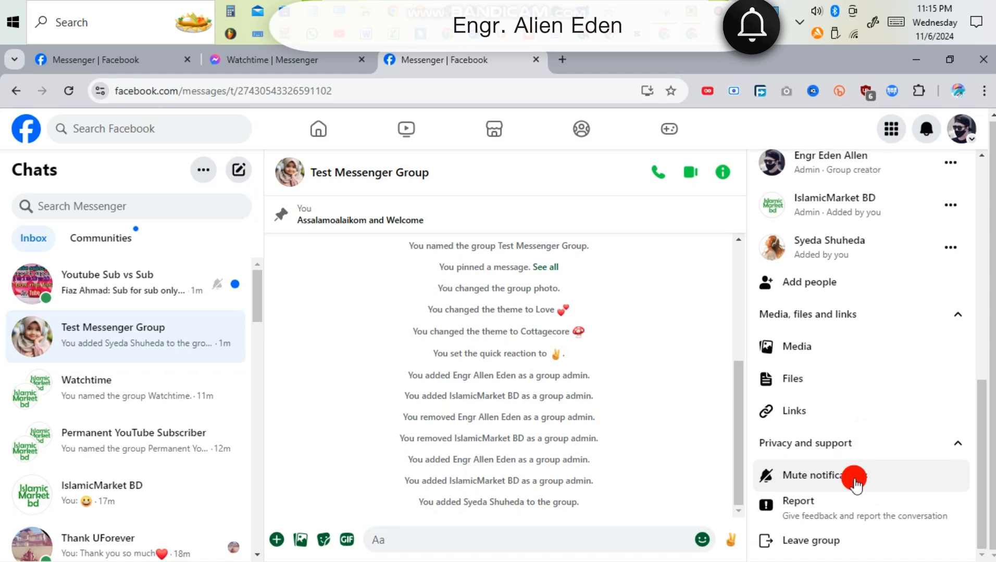